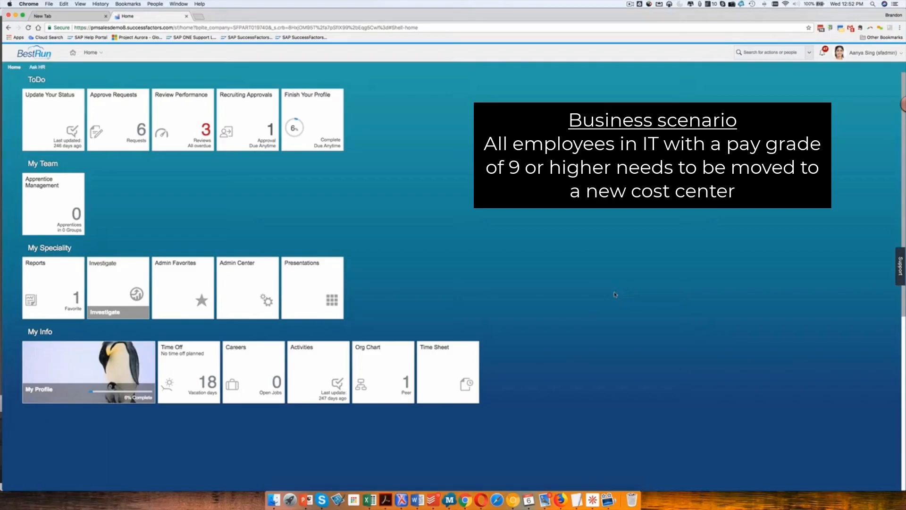
Step: Navigate from the home page to the Manage Mass Change Runs page
{"action": "left_click", "coordinate": [767, 52]}
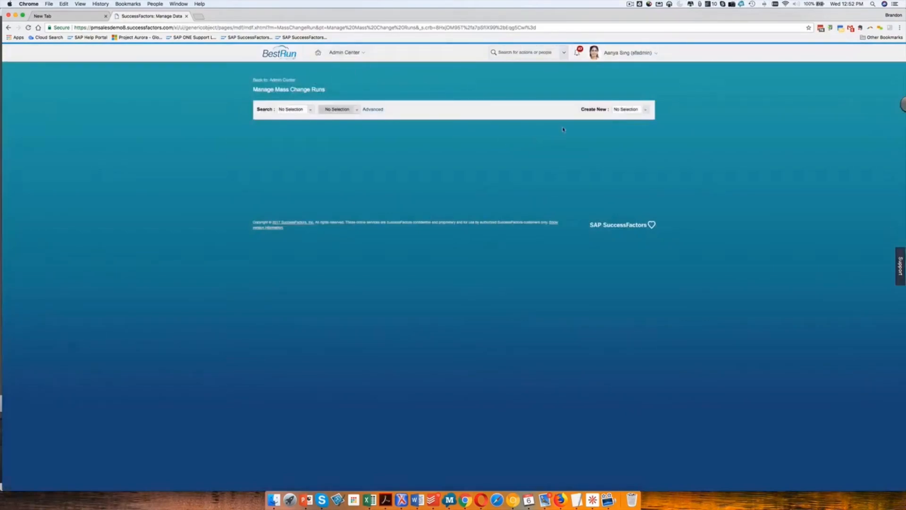
Step: Create a new Mass Change Run with code and name ITMgrCCReassignment
{"action": "left_click", "coordinate": [647, 111]}
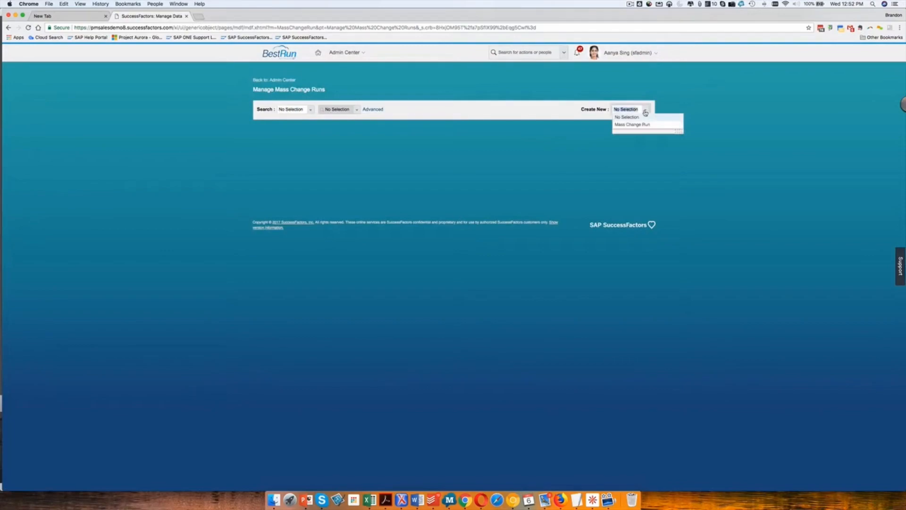
{"action": "left_click", "coordinate": [634, 124]}
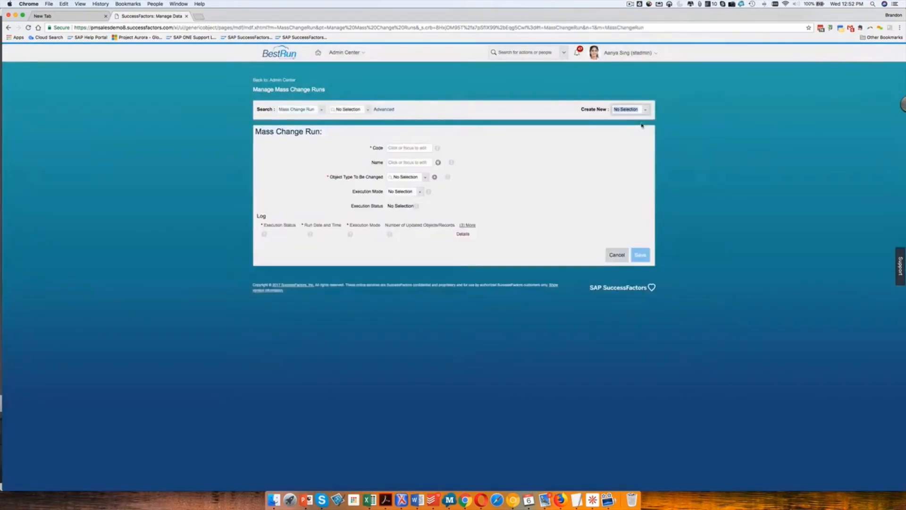
{"action": "left_click", "coordinate": [409, 148]}
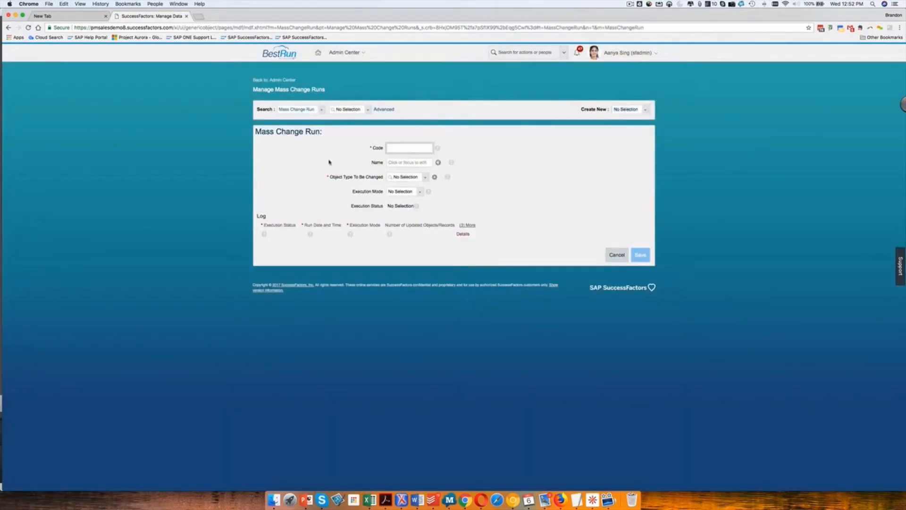
{"action": "type", "text": "IT"}
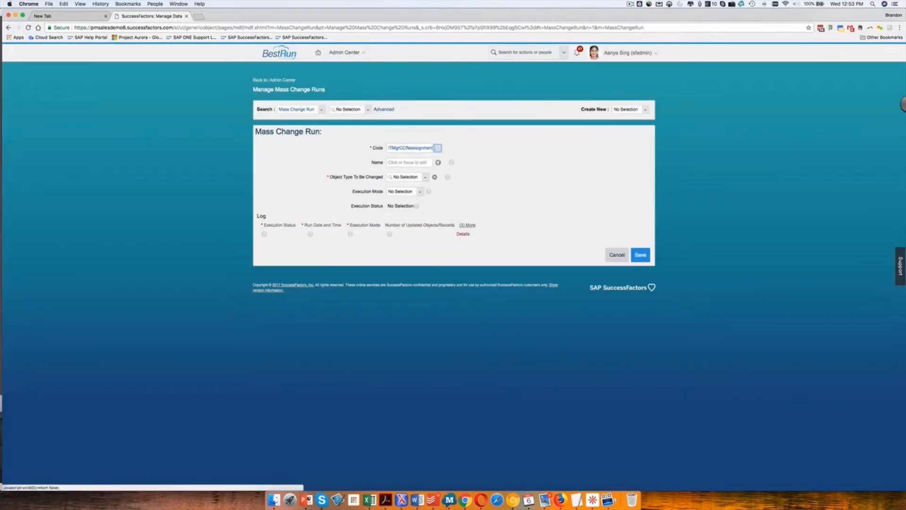
{"action": "type", "text": "MgrCCReassignment"}
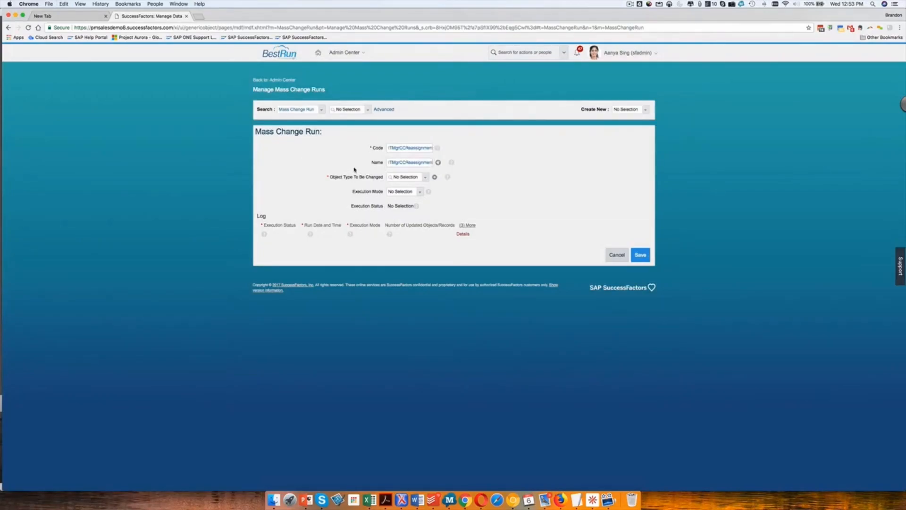
Step: Set the Object Type To Be Changed to Position
{"action": "left_click", "coordinate": [426, 177]}
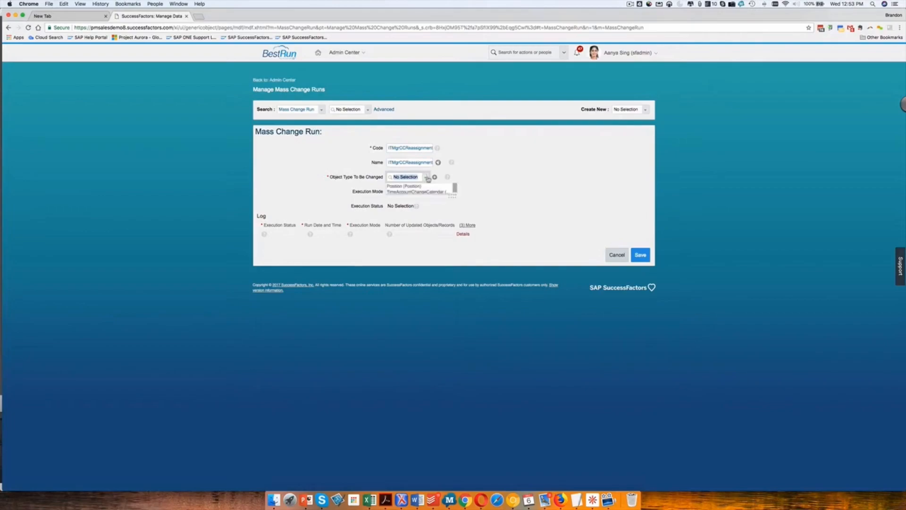
{"action": "left_click", "coordinate": [403, 186]}
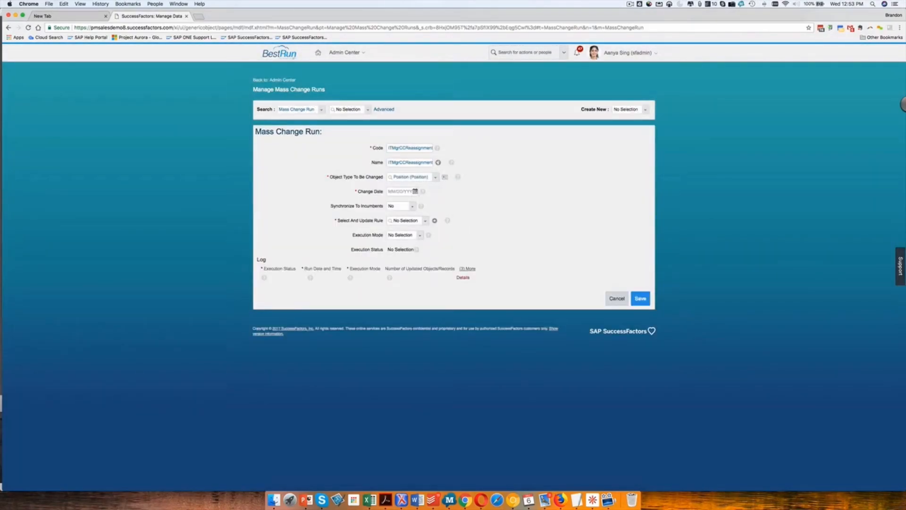
Step: Set the change date to 12/06/2017 and Synchronize To Incumbents to Yes
{"action": "left_click", "coordinate": [415, 191]}
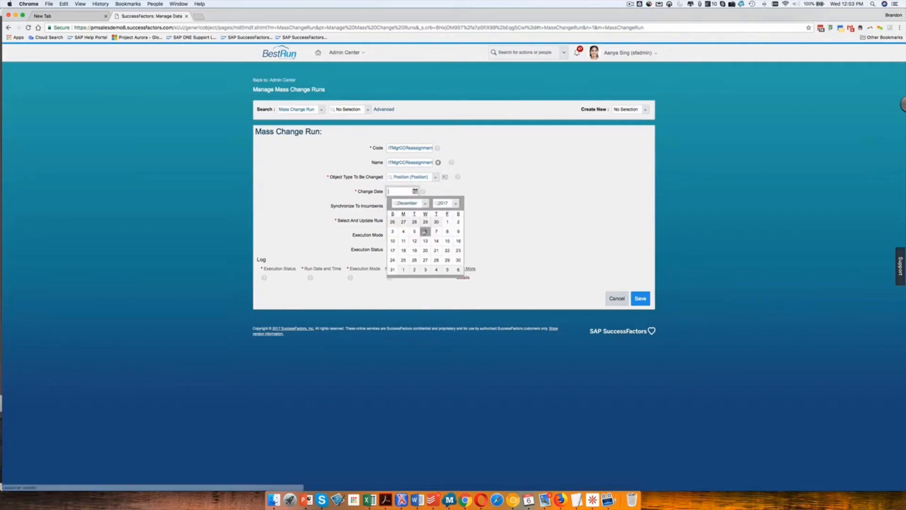
{"action": "left_click", "coordinate": [425, 232]}
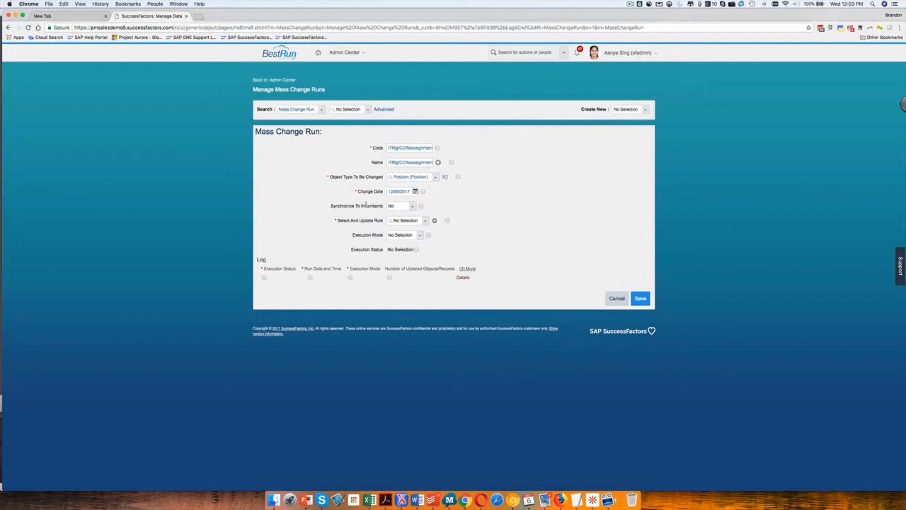
{"action": "left_click", "coordinate": [412, 206]}
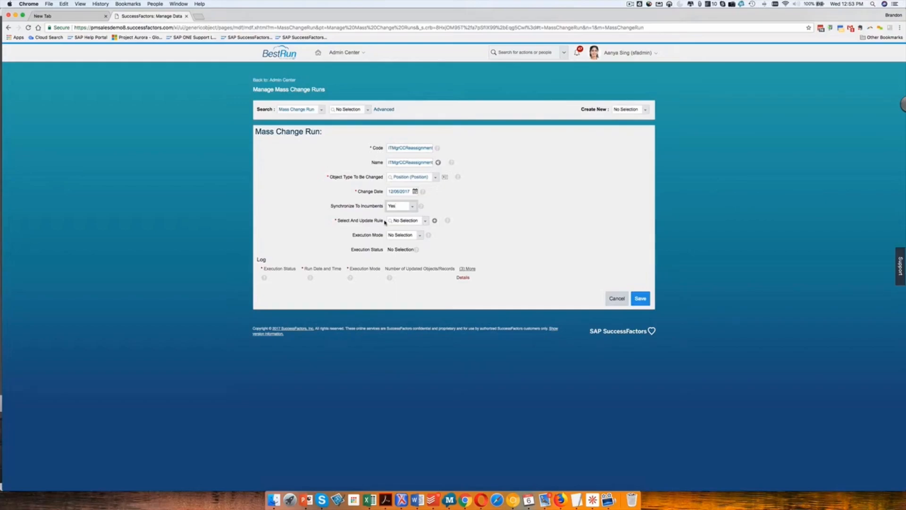
{"action": "mouse_move", "coordinate": [364, 227]}
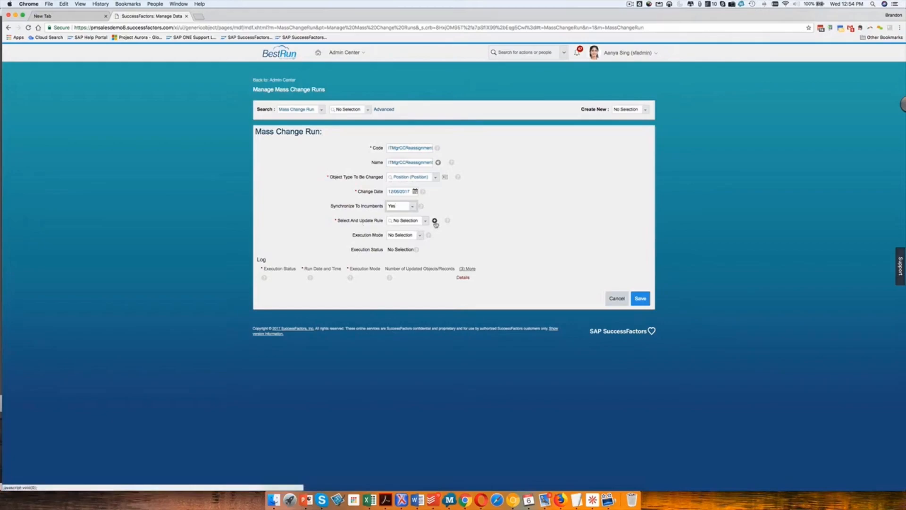
Step: Start a new update rule based on the Update Rule for Mass Change Run scenario
{"action": "left_click", "coordinate": [434, 220]}
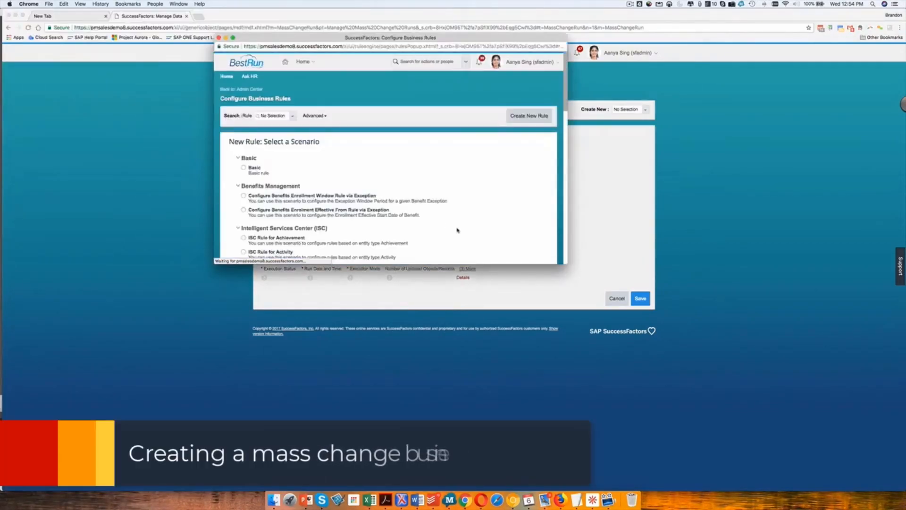
{"action": "left_click", "coordinate": [243, 167]}
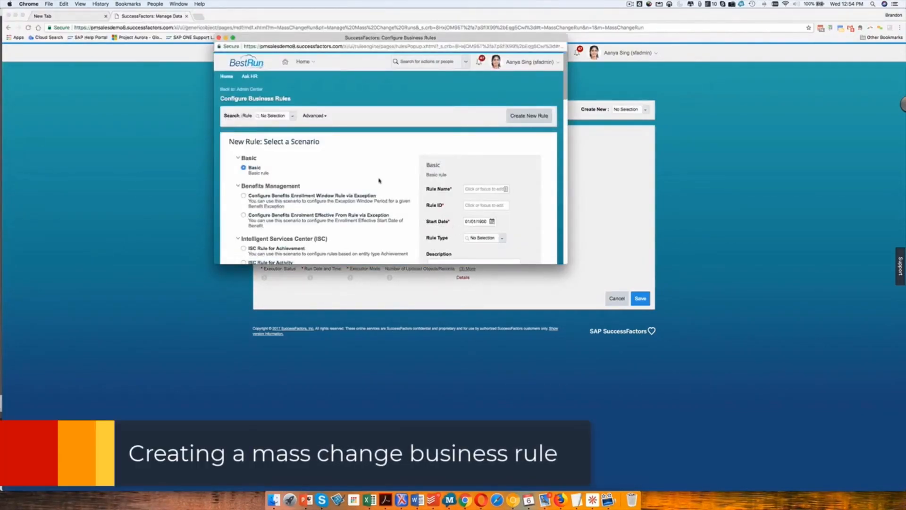
{"action": "mouse_move", "coordinate": [376, 172]}
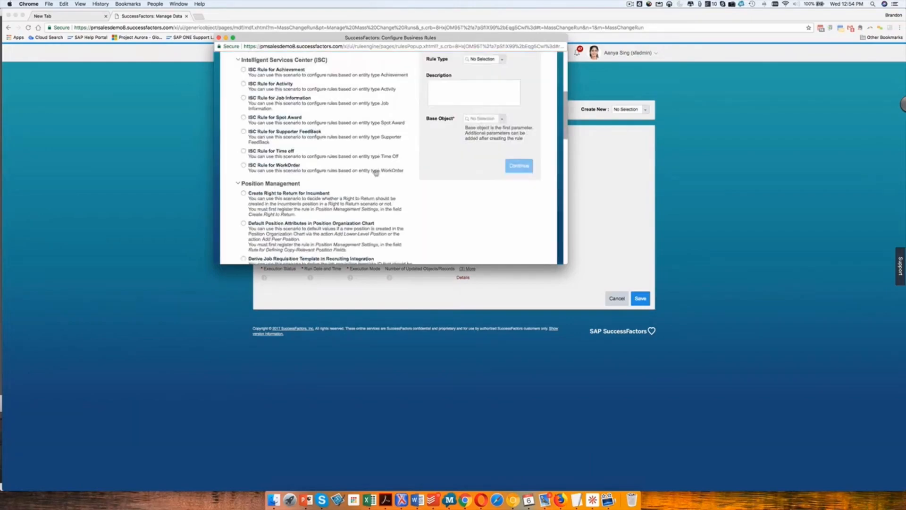
{"action": "scroll", "scroll_direction": "down", "scroll_amount": 3}
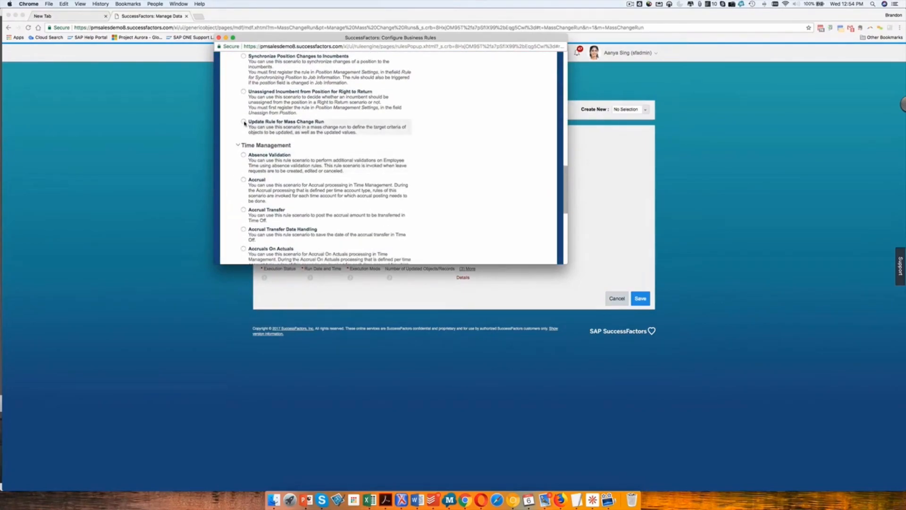
{"action": "left_click", "coordinate": [243, 123]}
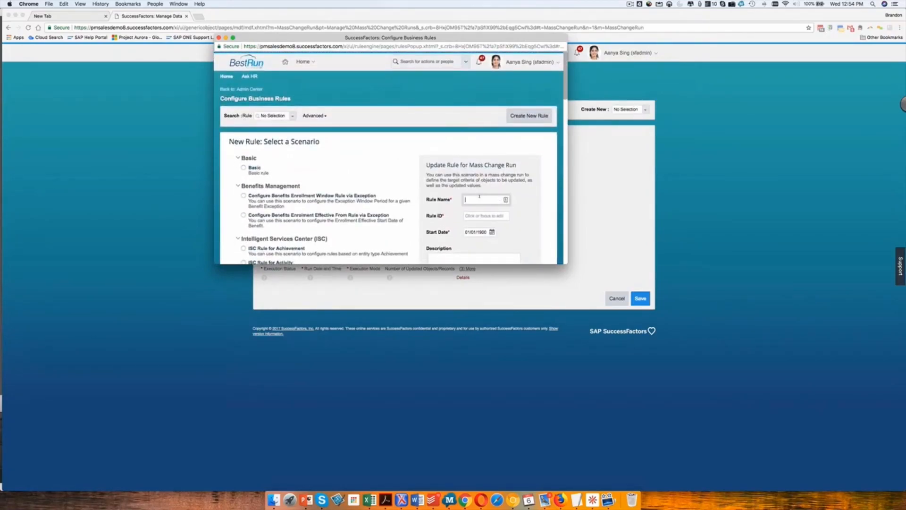
Step: Name the rule ITCCForMgrs and describe it as updating cost center for IT managers
{"action": "left_click", "coordinate": [491, 233]}
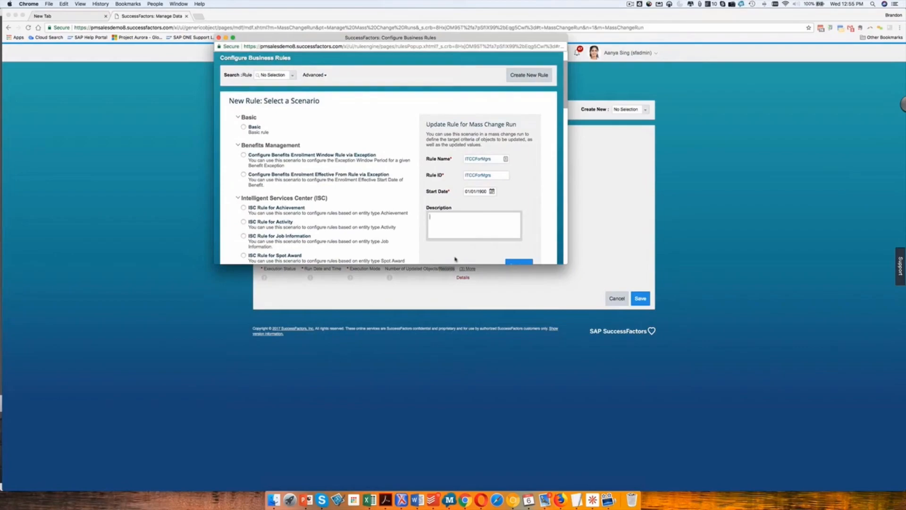
{"action": "type", "text": "Update cc"}
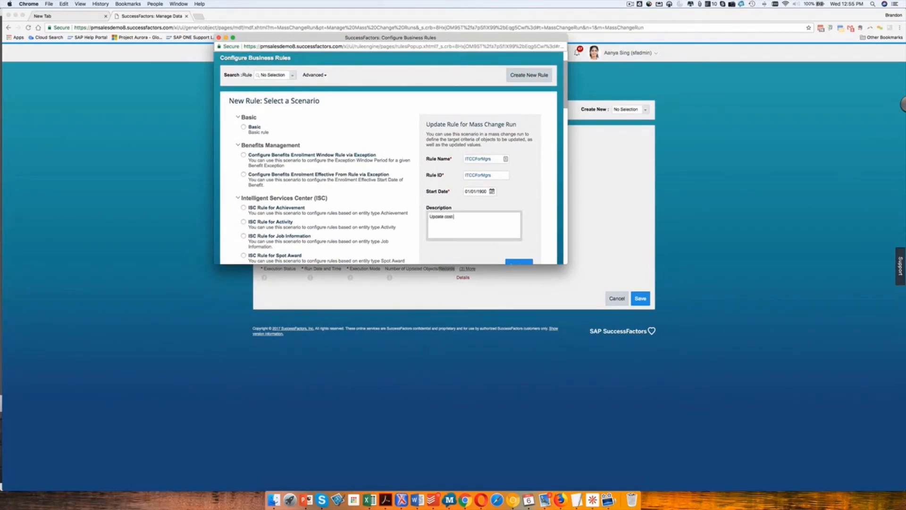
{"action": "type", "text": "center for m"}
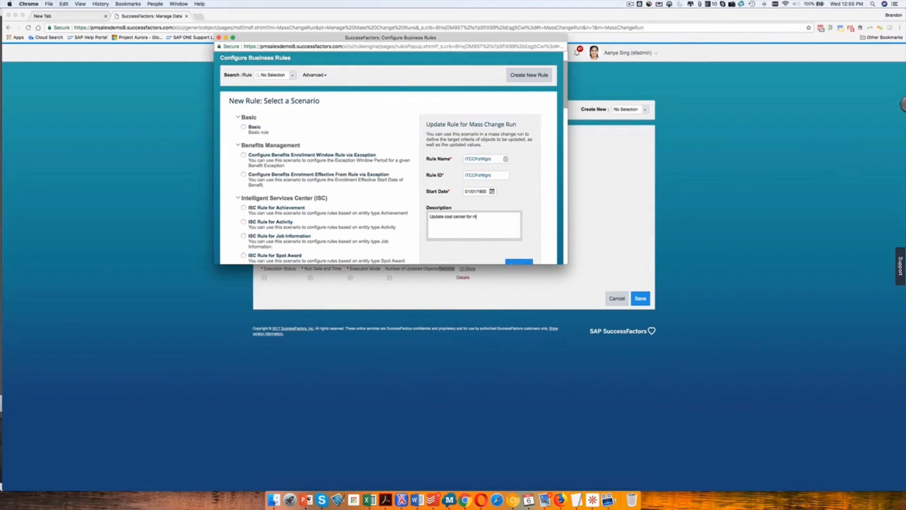
{"action": "type", "text": "it mgrs"}
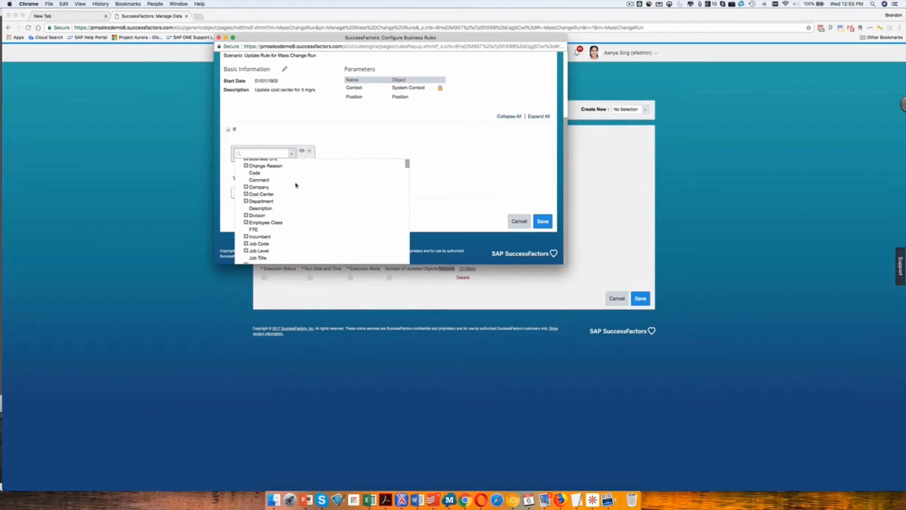
{"action": "mouse_move", "coordinate": [291, 188]}
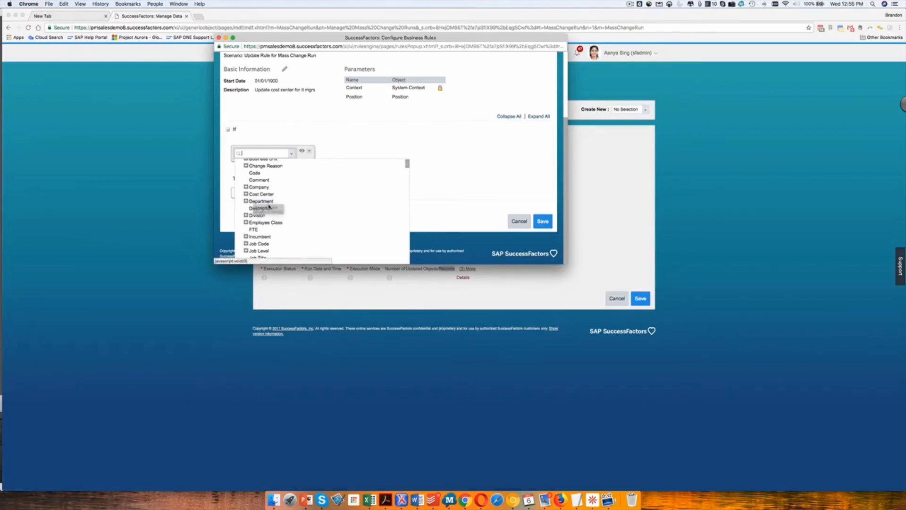
Step: Set the If condition to Position Division equals Information Technology
{"action": "left_click", "coordinate": [256, 215]}
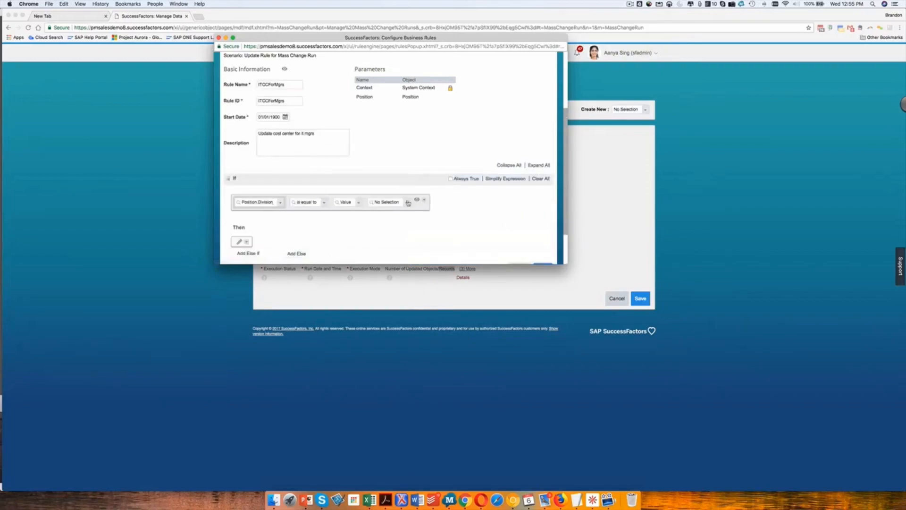
{"action": "left_click", "coordinate": [408, 202]}
{"action": "type", "text": "in"}
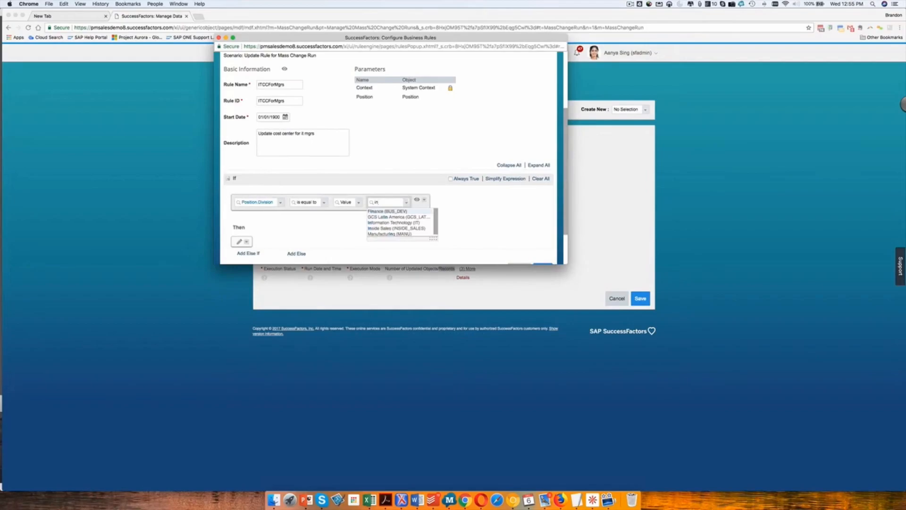
{"action": "left_click", "coordinate": [395, 222]}
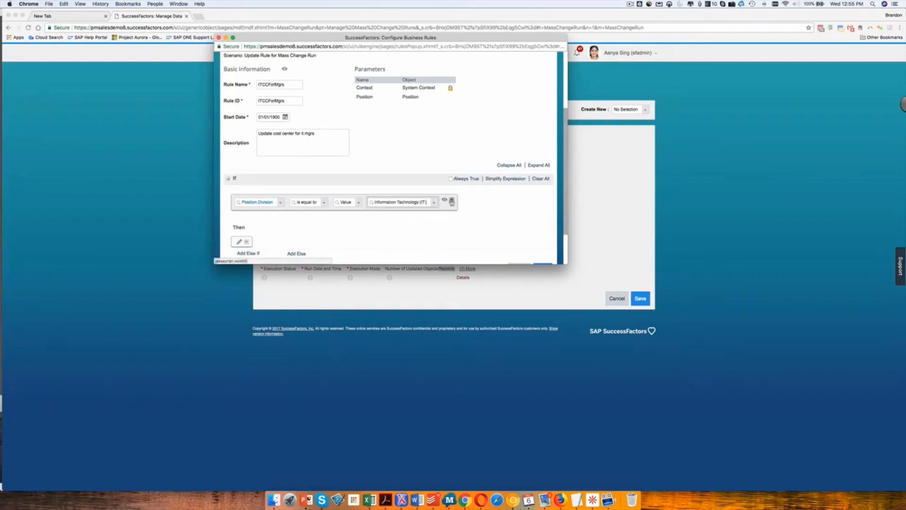
{"action": "left_click", "coordinate": [451, 201]}
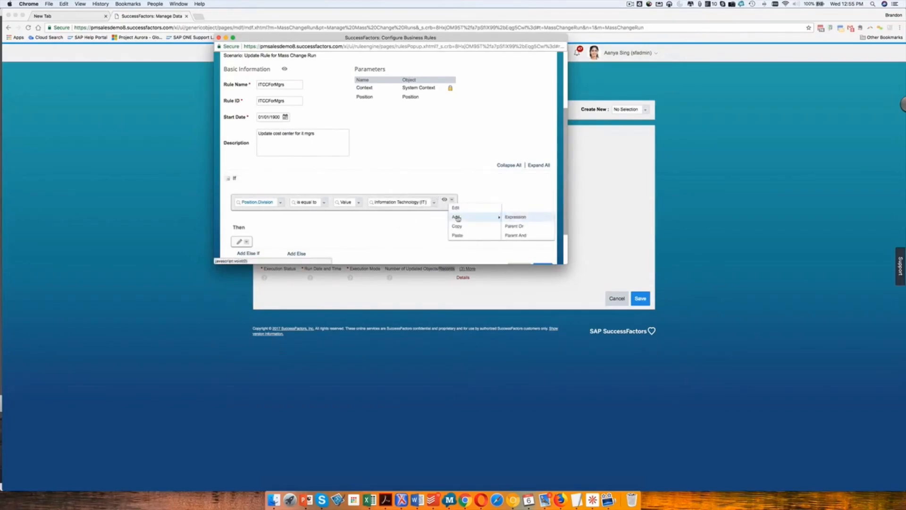
{"action": "mouse_move", "coordinate": [515, 217]}
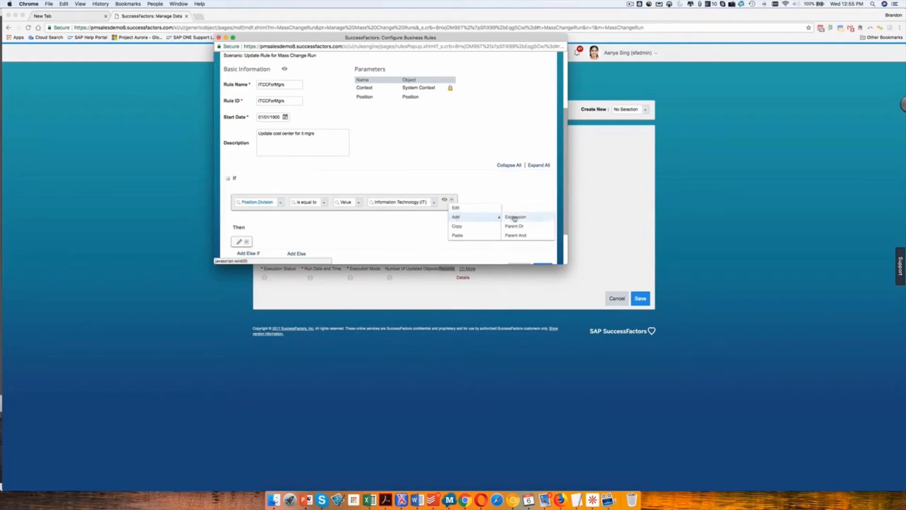
Step: Add a second condition requiring Position Pay Grade Level greater than 8
{"action": "left_click", "coordinate": [515, 216]}
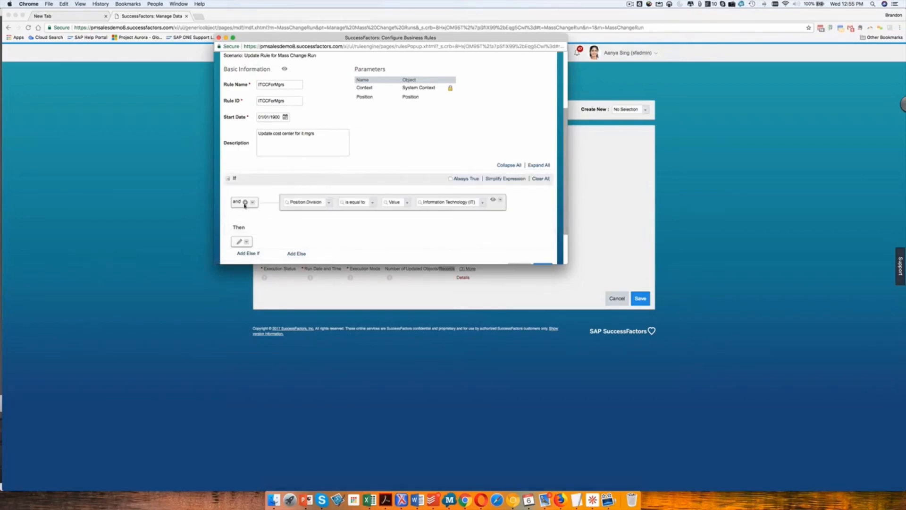
{"action": "left_click", "coordinate": [245, 202]}
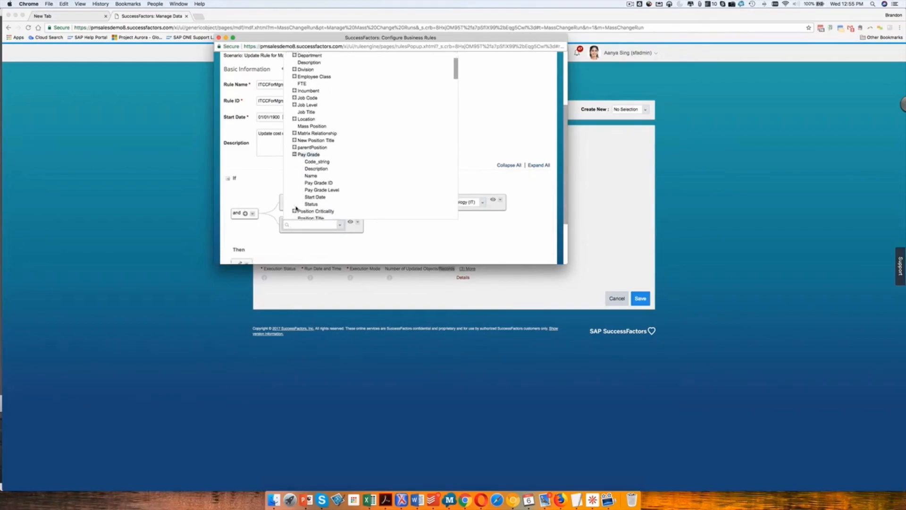
{"action": "left_click", "coordinate": [322, 190]}
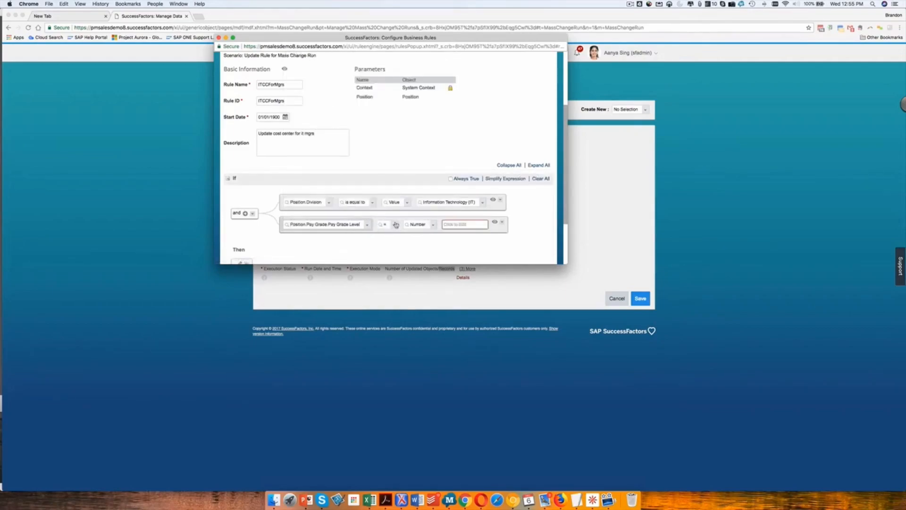
{"action": "left_click", "coordinate": [394, 224]}
{"action": "type", "text": "8"}
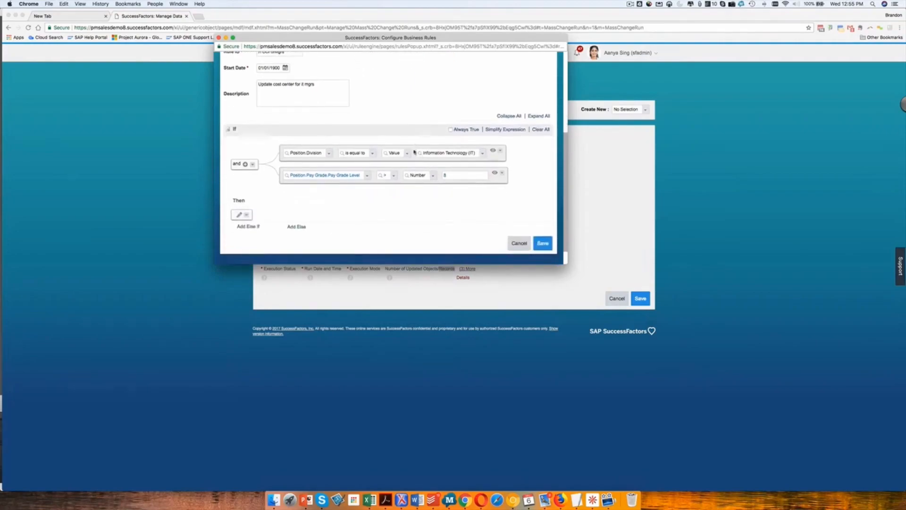
{"action": "left_click", "coordinate": [239, 215]}
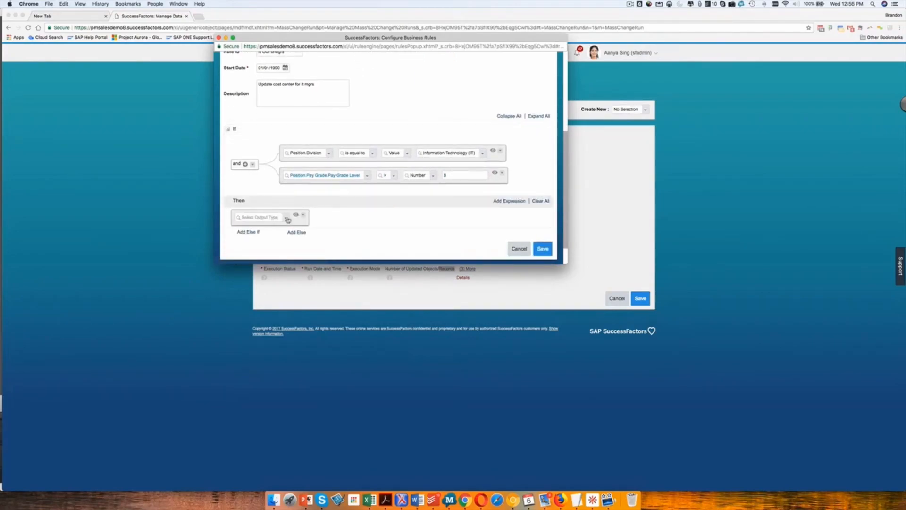
Step: Make the Then action set Position Cost Center to IT US Management
{"action": "left_click", "coordinate": [258, 217]}
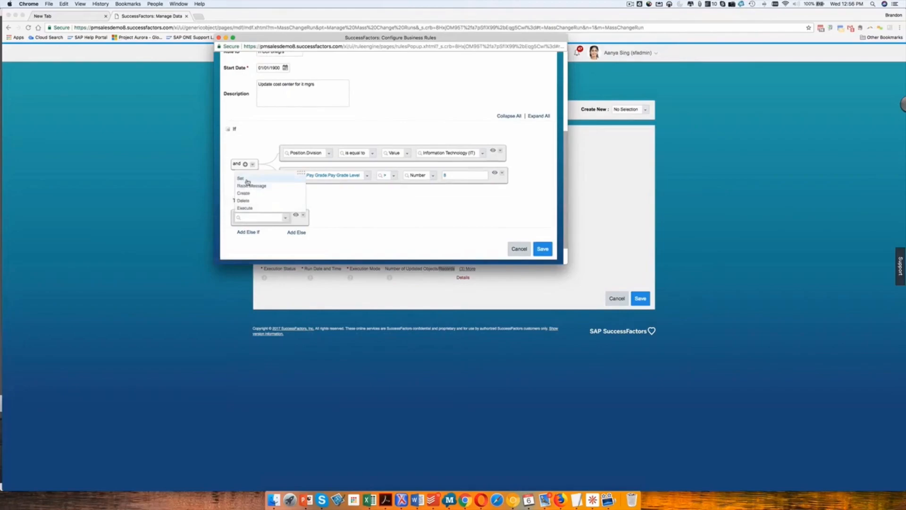
{"action": "left_click", "coordinate": [240, 178]}
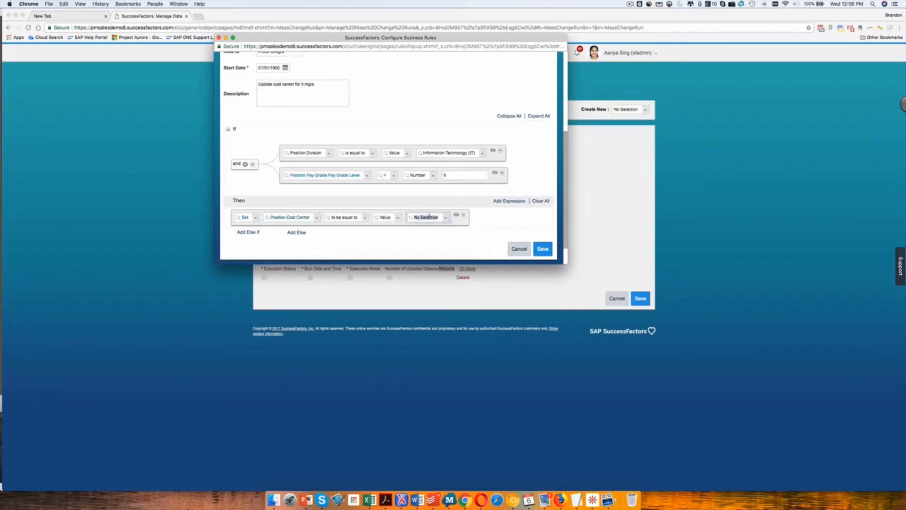
{"action": "type", "text": "IT"}
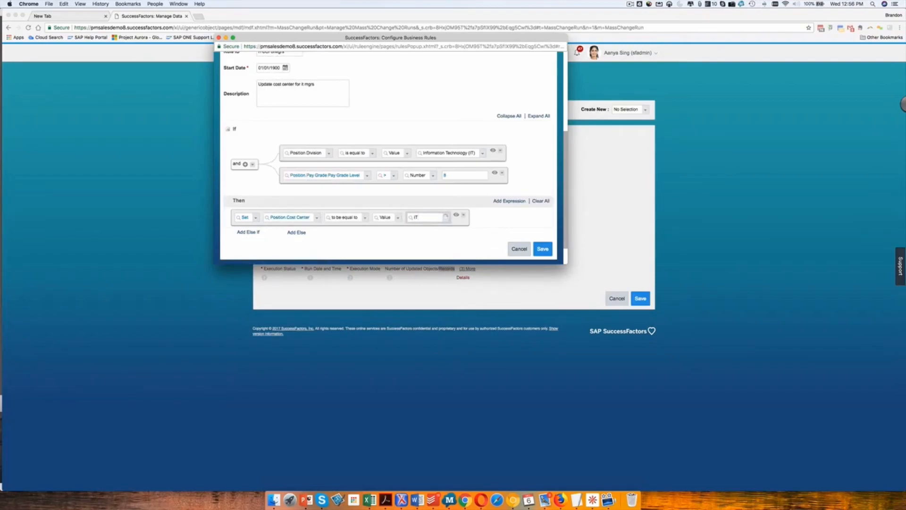
{"action": "left_click", "coordinate": [465, 175]}
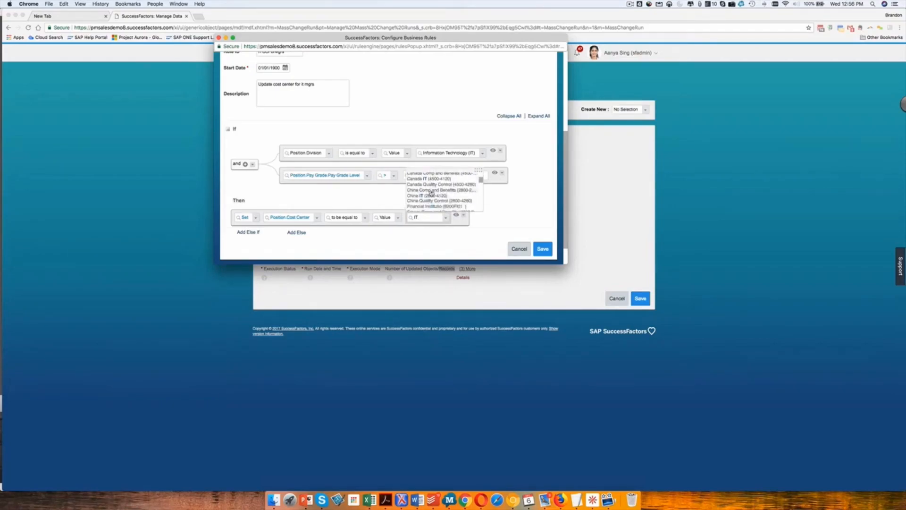
{"action": "scroll", "scroll_direction": "down", "scroll_amount": 3}
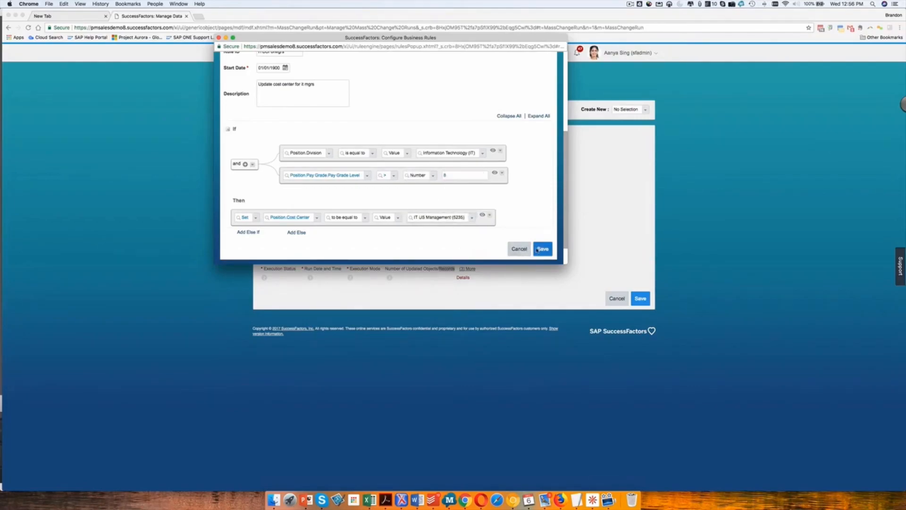
Step: Save the ITCCForMgrs rule and return to the Mass Change Run
{"action": "left_click", "coordinate": [543, 248]}
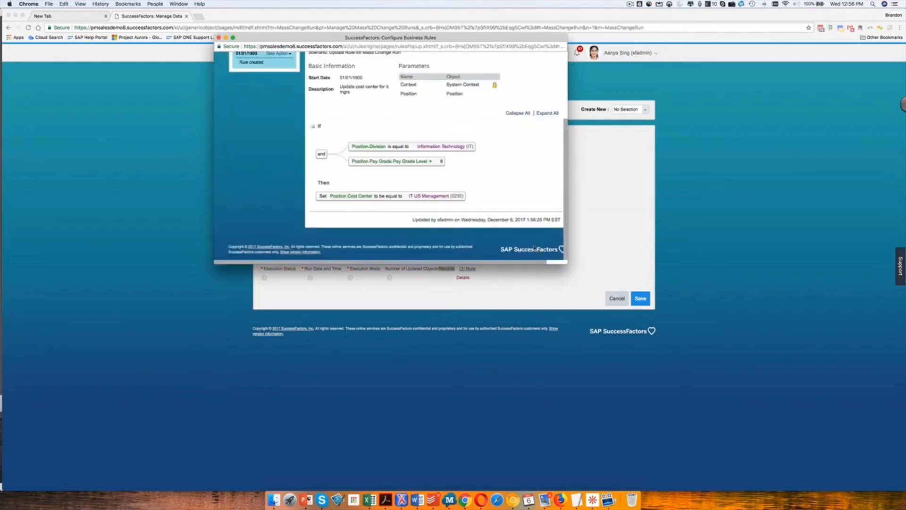
{"action": "mouse_move", "coordinate": [483, 230]}
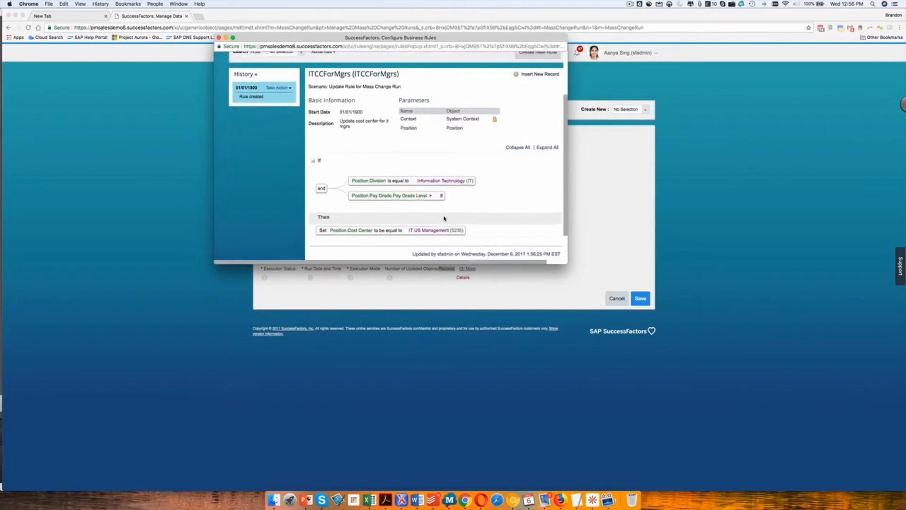
{"action": "left_click", "coordinate": [640, 298]}
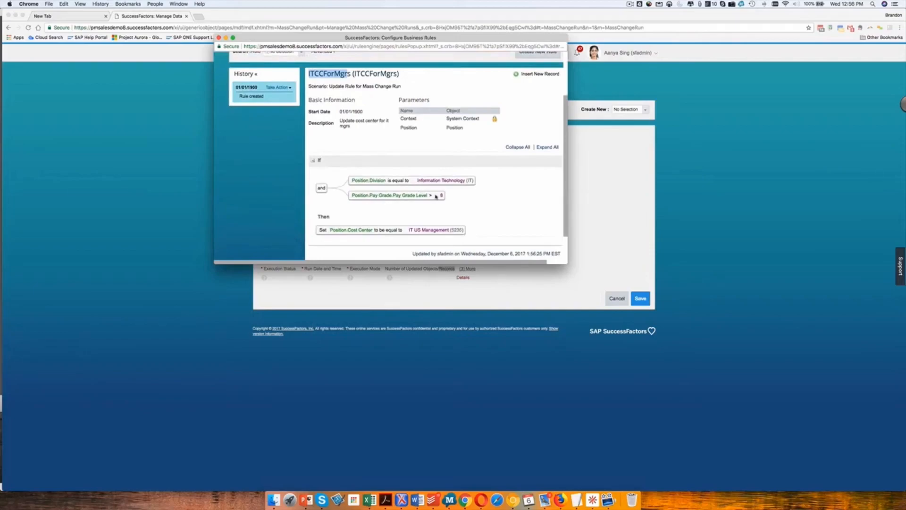
{"action": "mouse_move", "coordinate": [437, 201]}
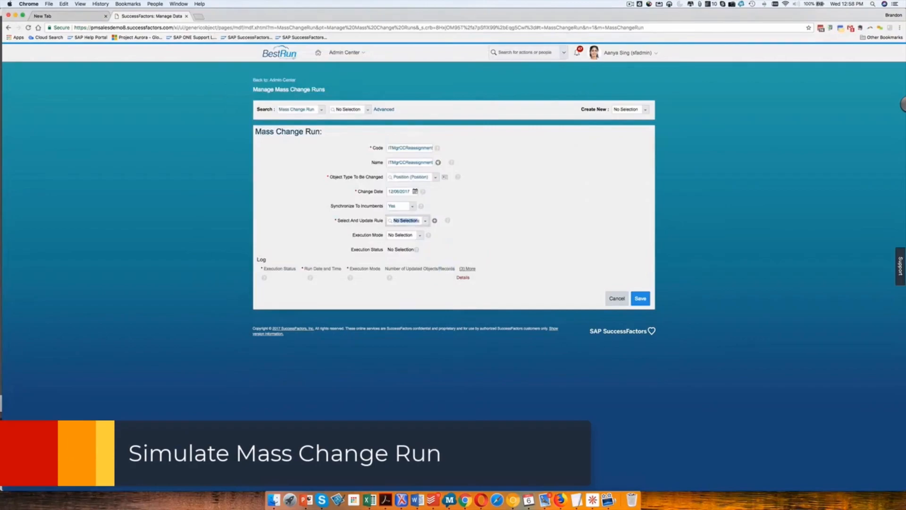
Step: Select ITCCForMgrs as the run's update rule
{"action": "left_click", "coordinate": [406, 220]}
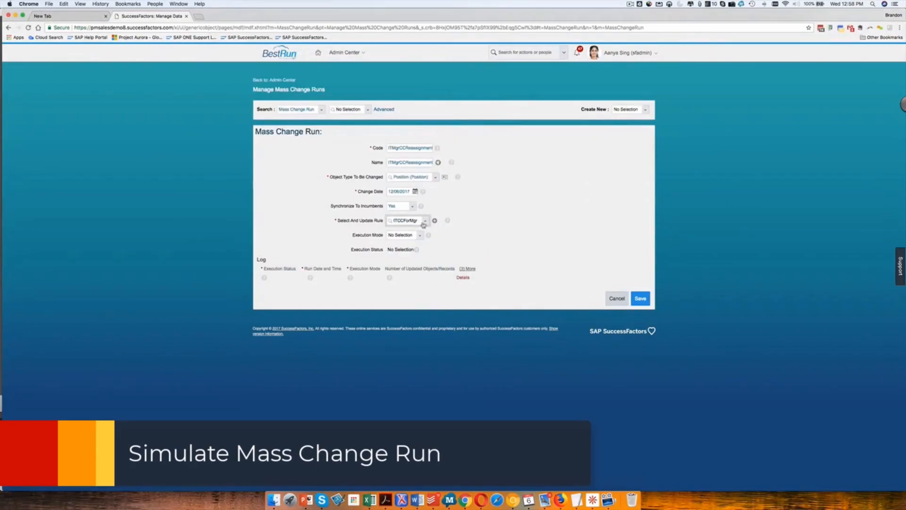
{"action": "left_click", "coordinate": [406, 220]}
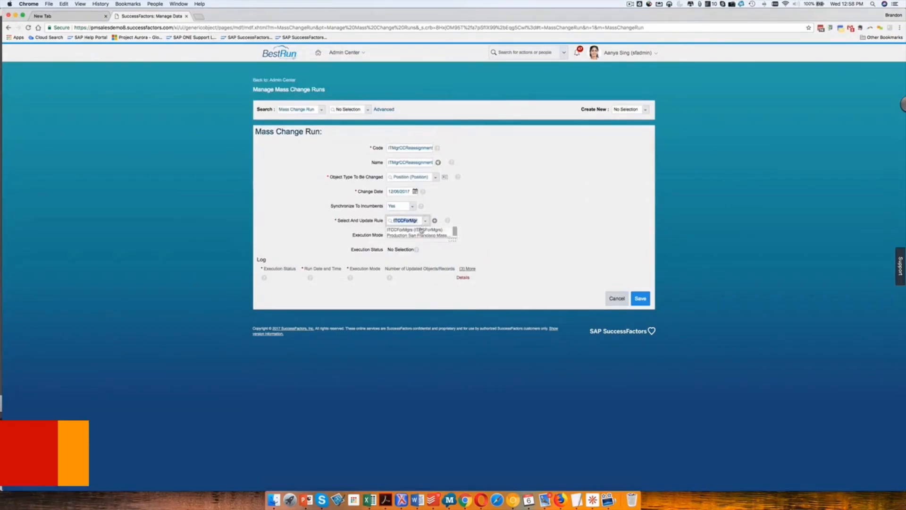
{"action": "left_click", "coordinate": [411, 229]}
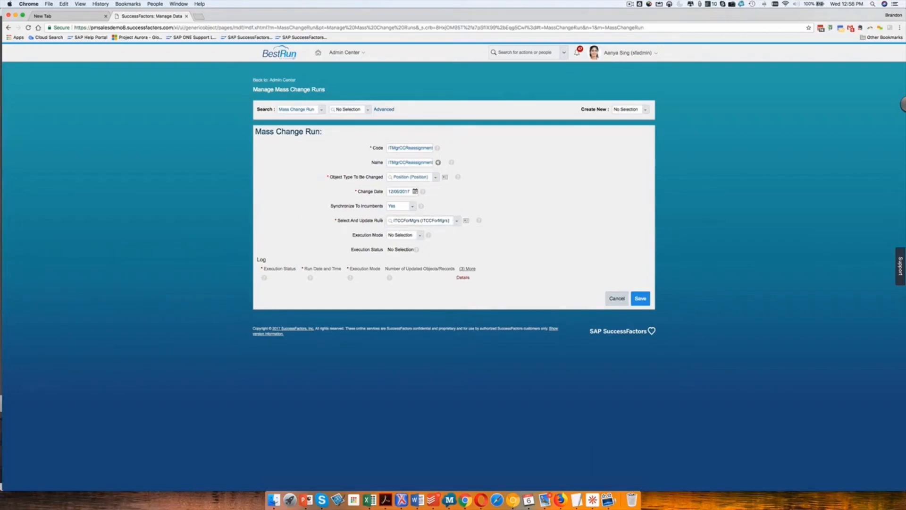
Step: Set Execution Mode to Simulate and save the run to simulate it
{"action": "left_click", "coordinate": [419, 235]}
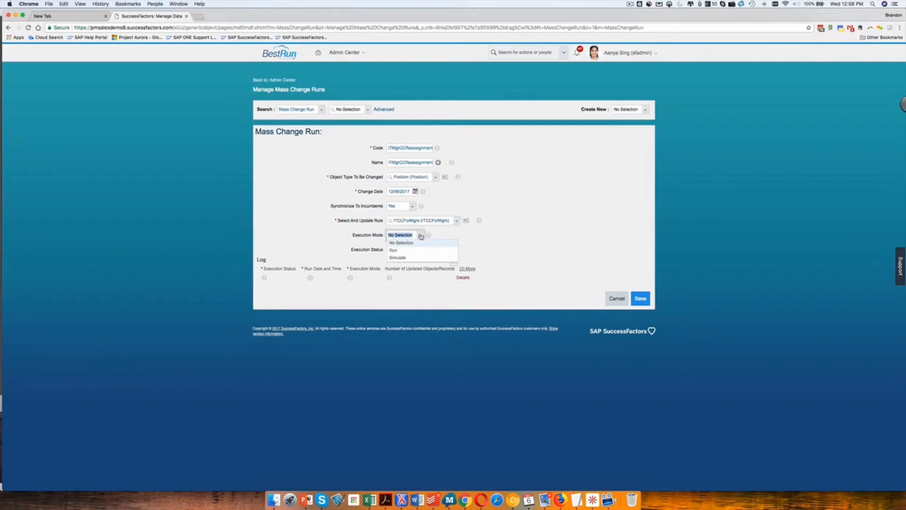
{"action": "left_click", "coordinate": [397, 257]}
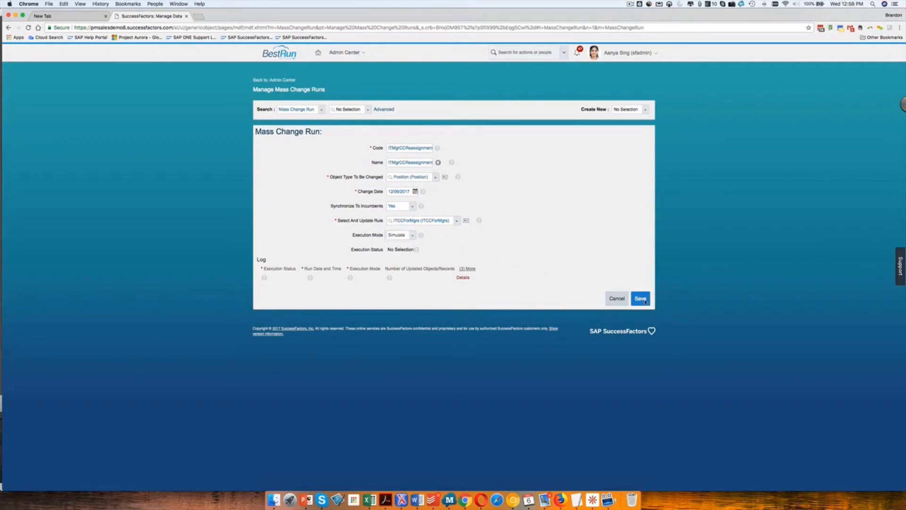
{"action": "left_click", "coordinate": [640, 298]}
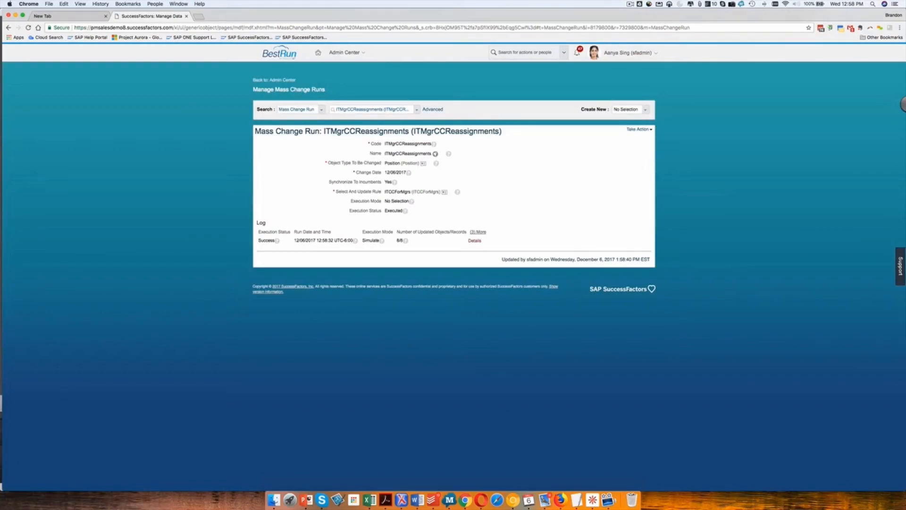
{"action": "mouse_move", "coordinate": [373, 331]}
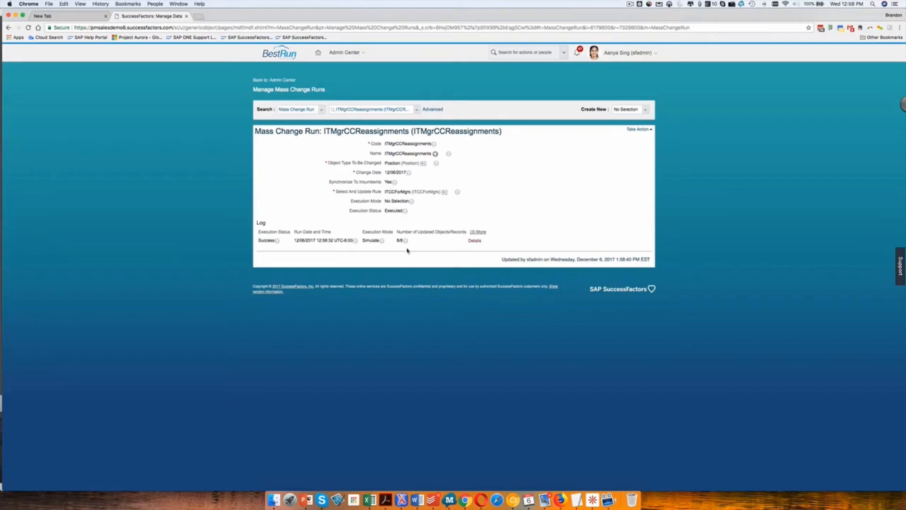
{"action": "mouse_move", "coordinate": [453, 241]}
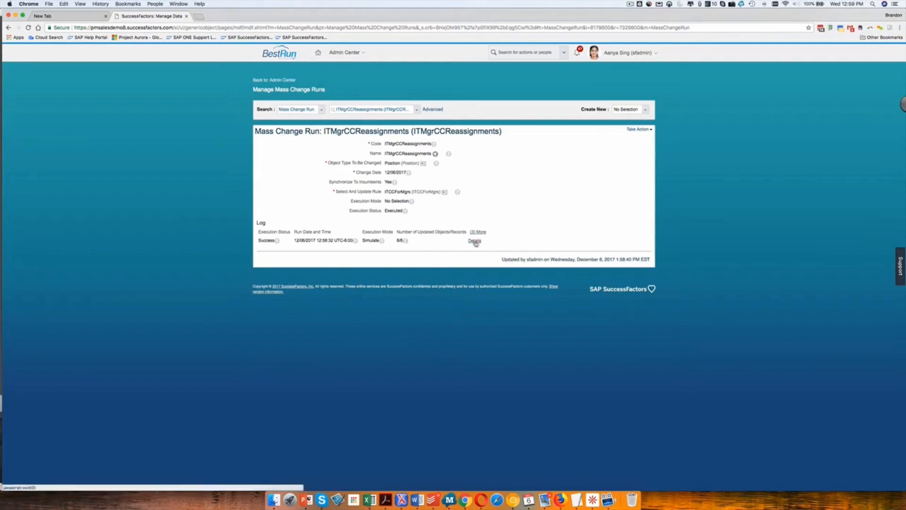
Step: View the simulation's details and open its downloaded results file in Excel
{"action": "left_click", "coordinate": [474, 241]}
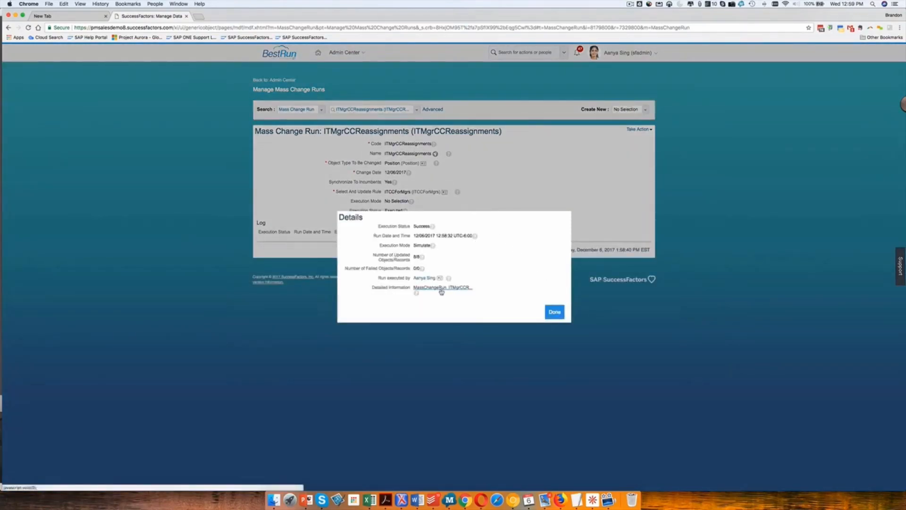
{"action": "left_click", "coordinate": [441, 286]}
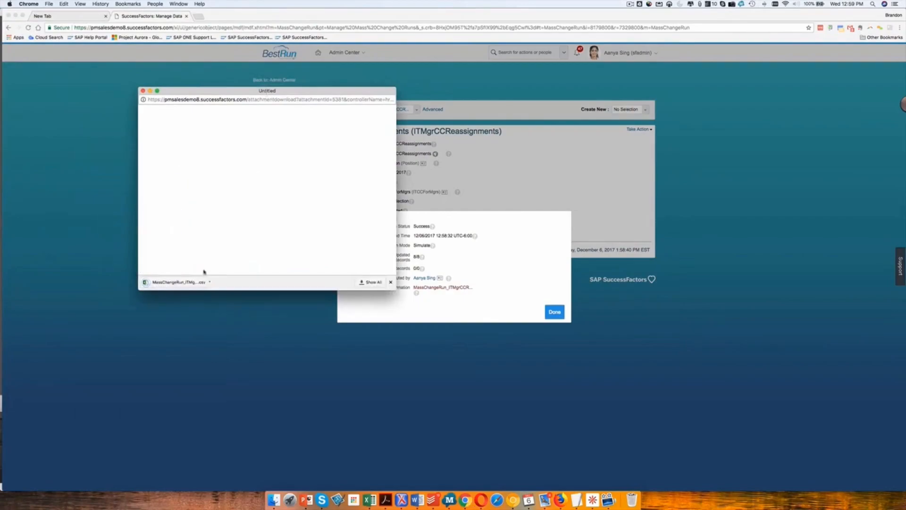
{"action": "left_click", "coordinate": [174, 282]}
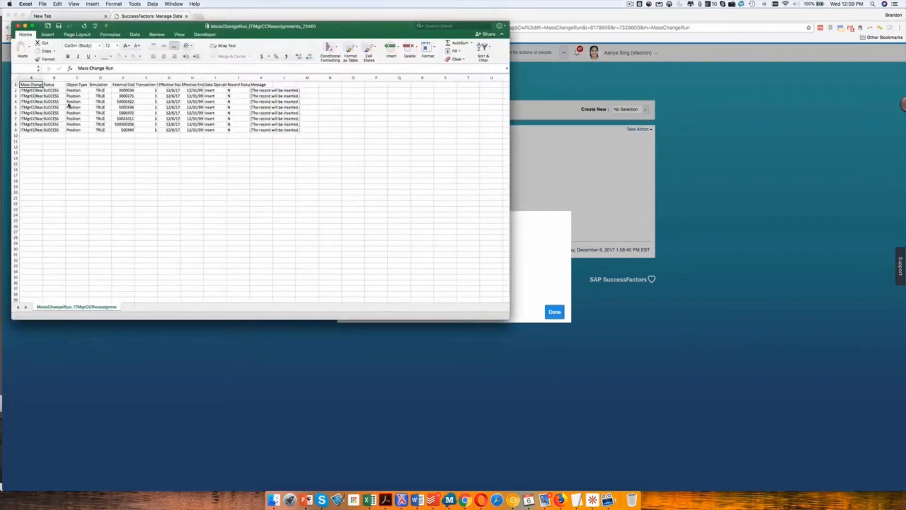
Step: Close the run details after reviewing the simulated records in Excel
{"action": "left_click", "coordinate": [124, 100]}
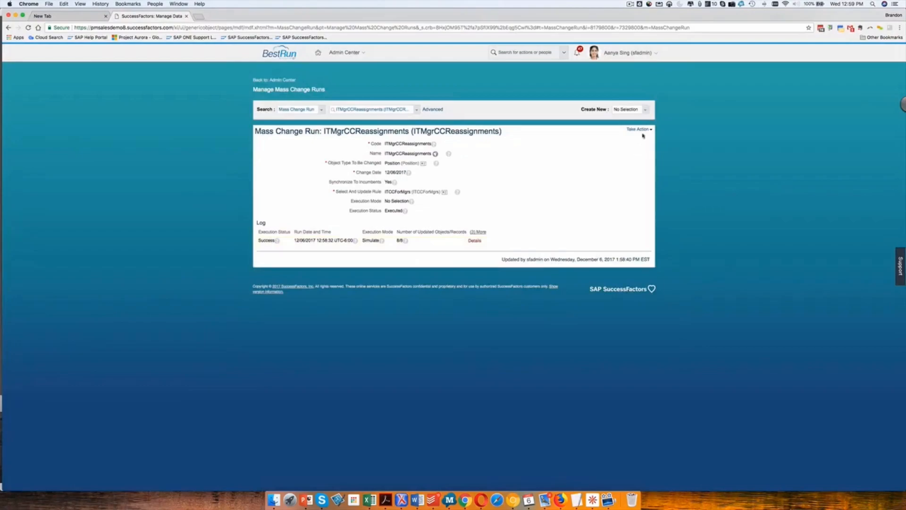
Step: Correct the ITMgrCCReassignments run to Execution Mode Run and save it as Scheduled
{"action": "left_click", "coordinate": [637, 128]}
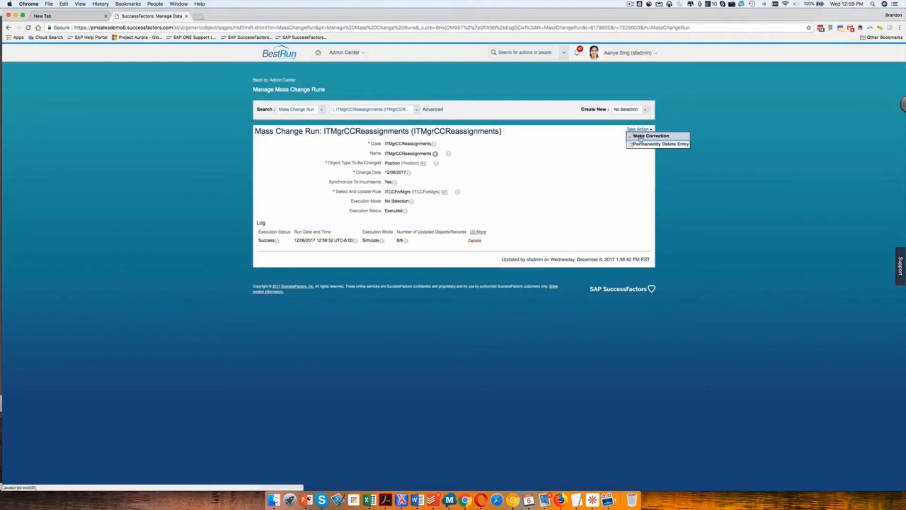
{"action": "left_click", "coordinate": [650, 136]}
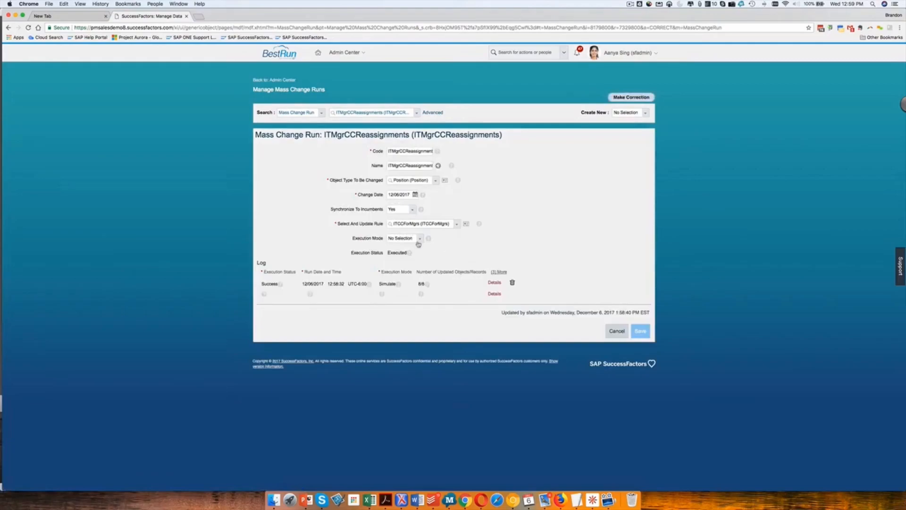
{"action": "left_click", "coordinate": [403, 238]}
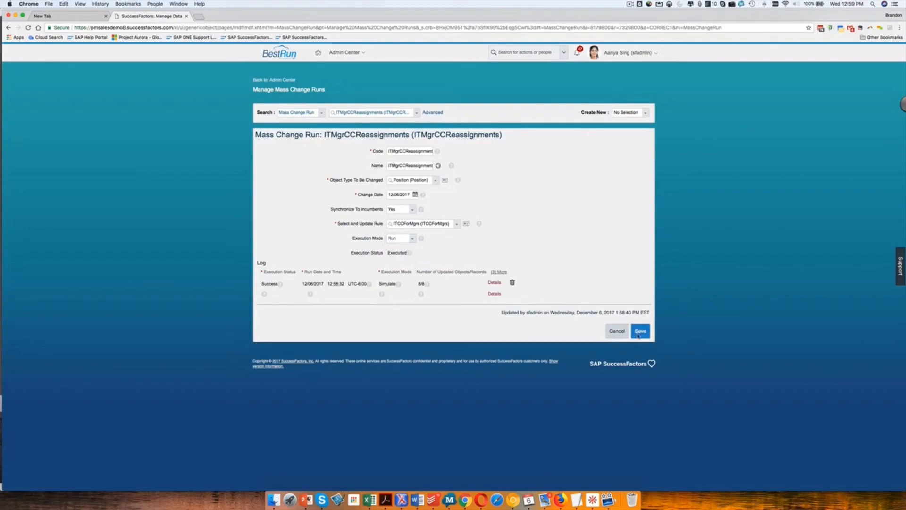
{"action": "left_click", "coordinate": [641, 330]}
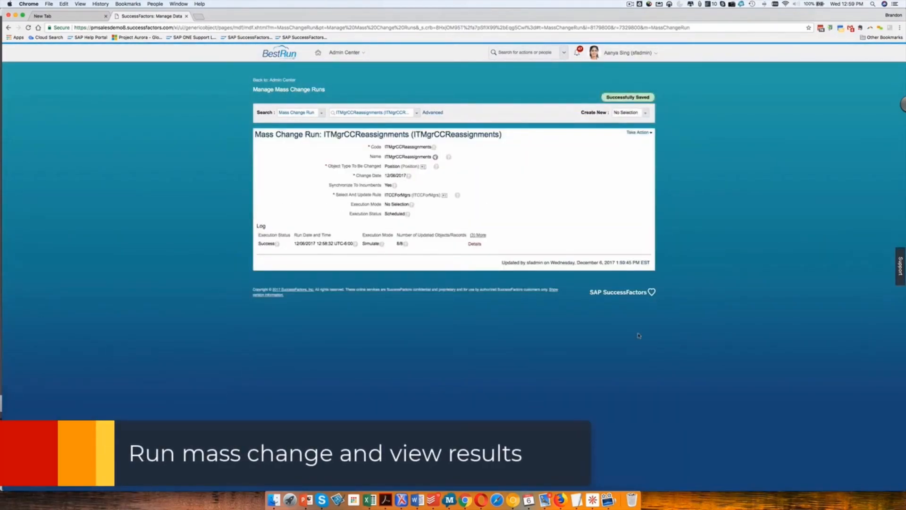
{"action": "mouse_move", "coordinate": [563, 257]}
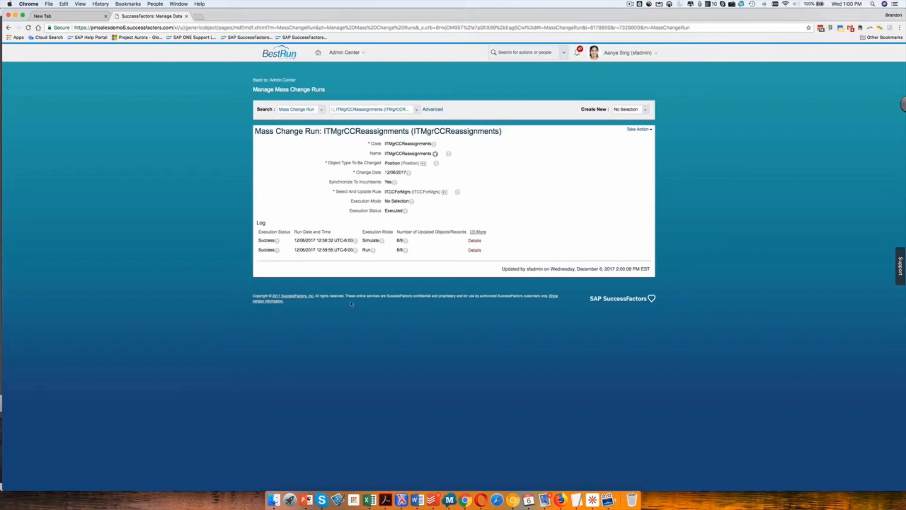
{"action": "mouse_move", "coordinate": [387, 280]}
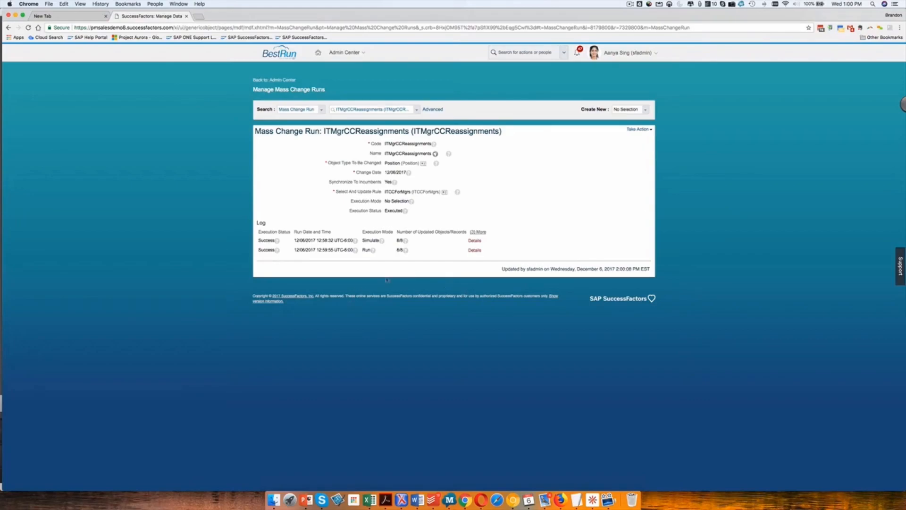
{"action": "mouse_move", "coordinate": [466, 249]}
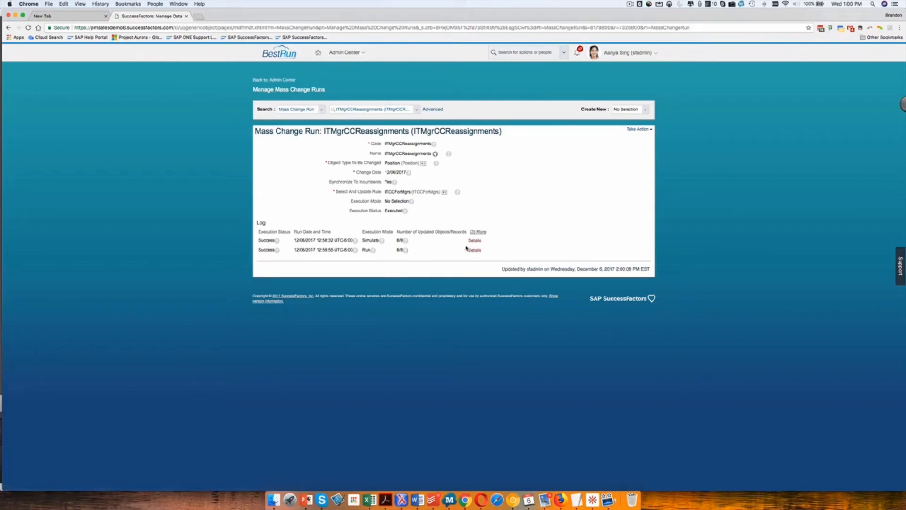
Step: View the executed Run log entry's details and its Detailed Information results workbook in Excel
{"action": "left_click", "coordinate": [474, 250]}
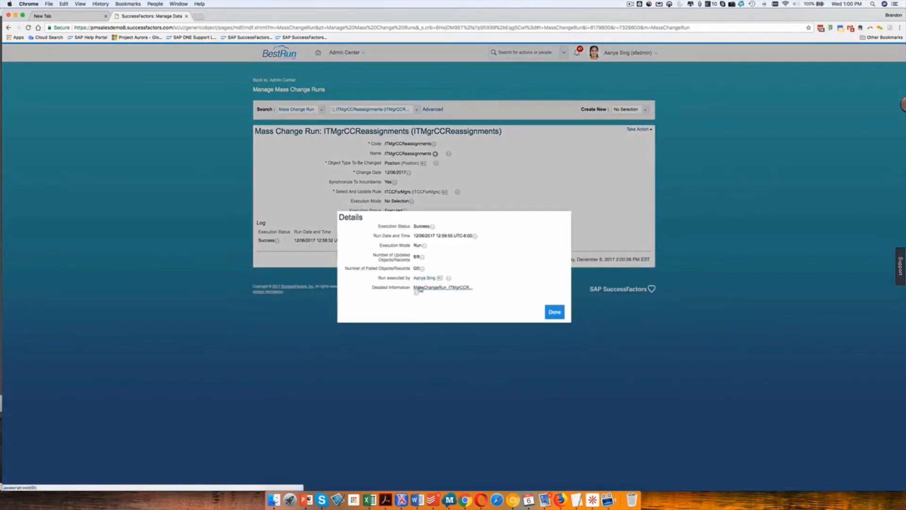
{"action": "left_click", "coordinate": [442, 287]}
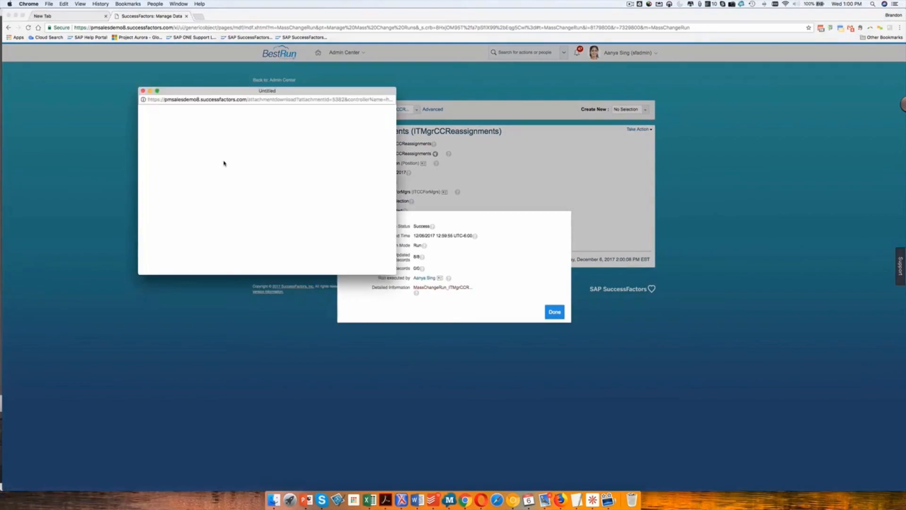
{"action": "mouse_move", "coordinate": [214, 218]}
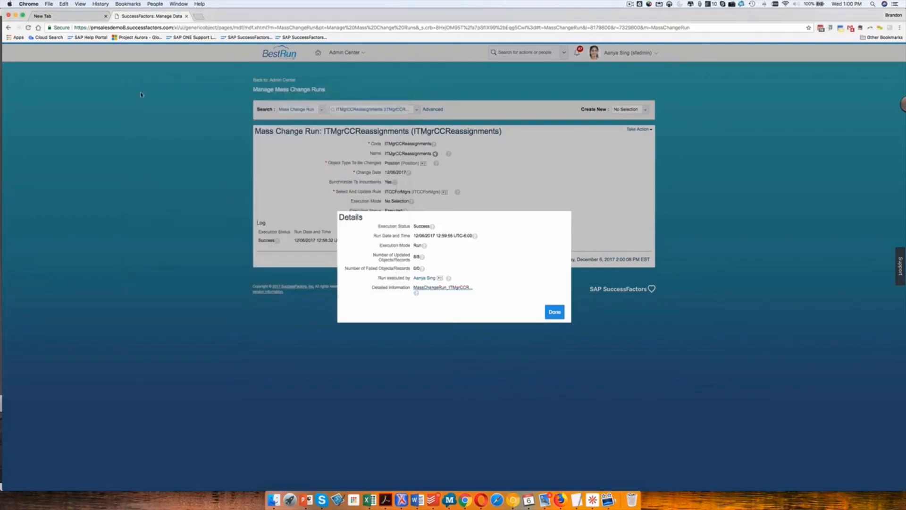
{"action": "left_click", "coordinate": [442, 287]}
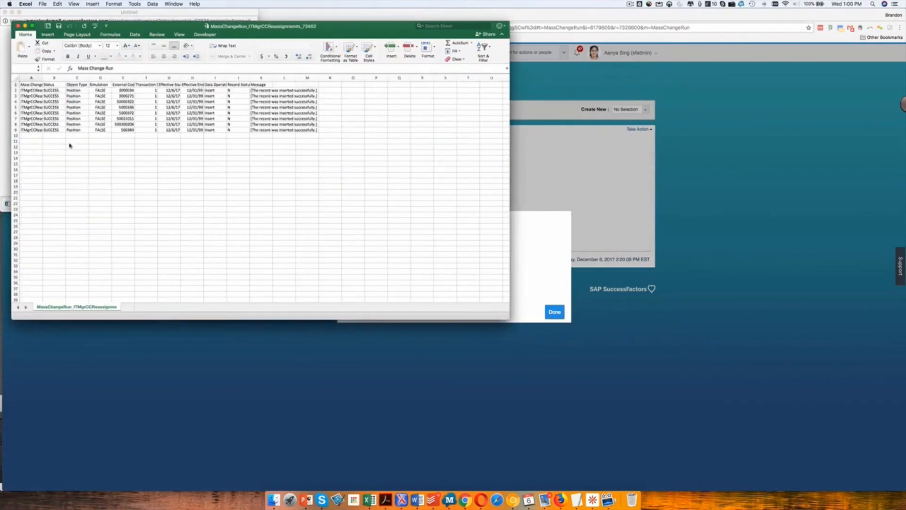
Step: Review the inserted position rows and pick up position code 5000336 from cell E5
{"action": "left_click", "coordinate": [76, 147]}
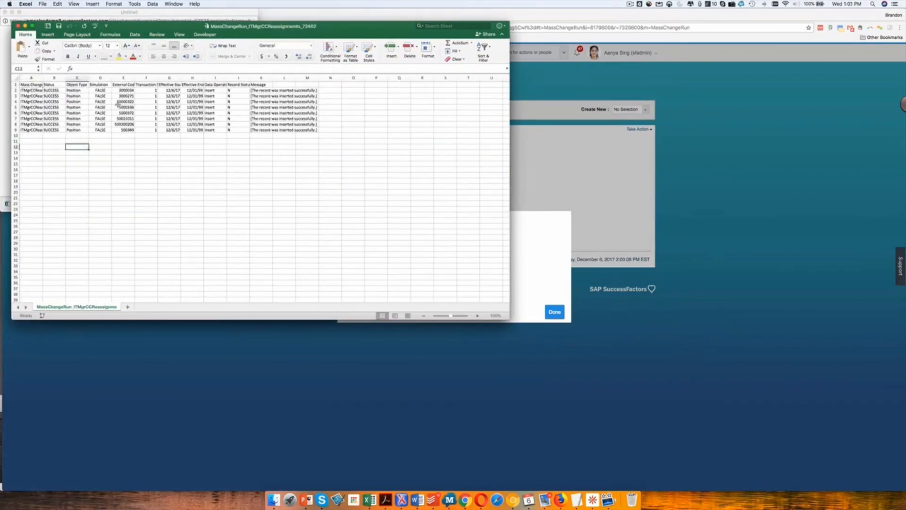
{"action": "left_click", "coordinate": [122, 107]}
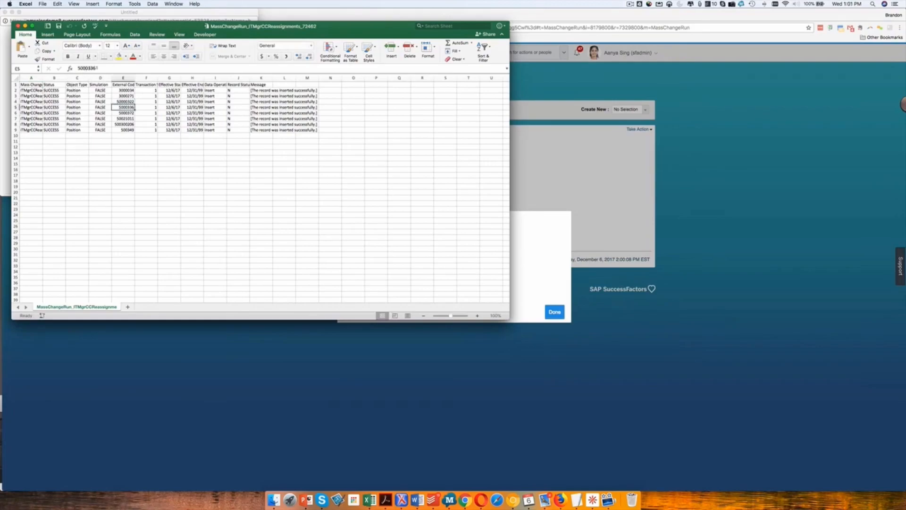
{"action": "double_click", "coordinate": [122, 107]}
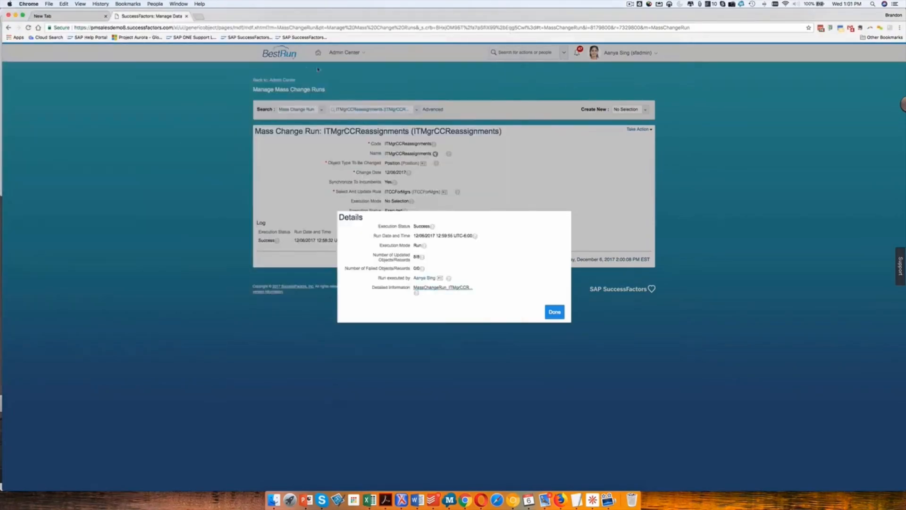
Step: Finish with the run details and navigate from Admin Center toward the Position Org Chart
{"action": "left_click", "coordinate": [554, 311]}
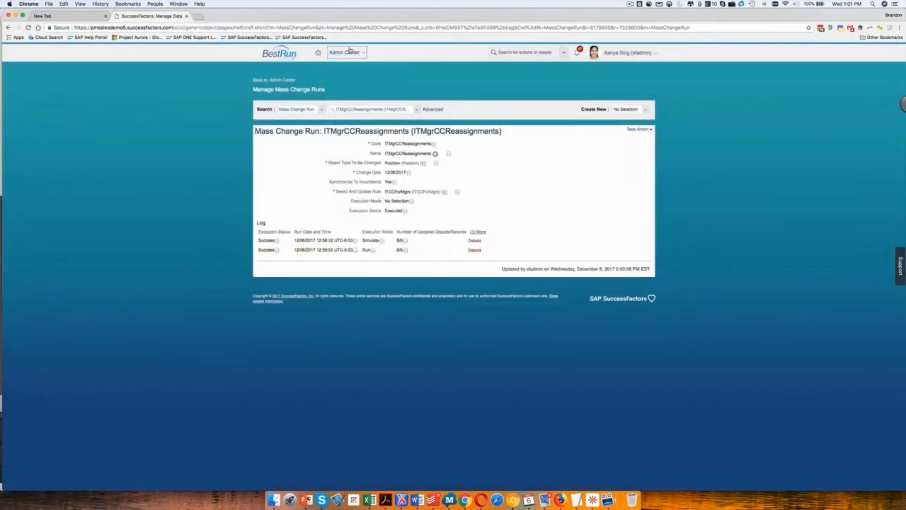
{"action": "left_click", "coordinate": [346, 52]}
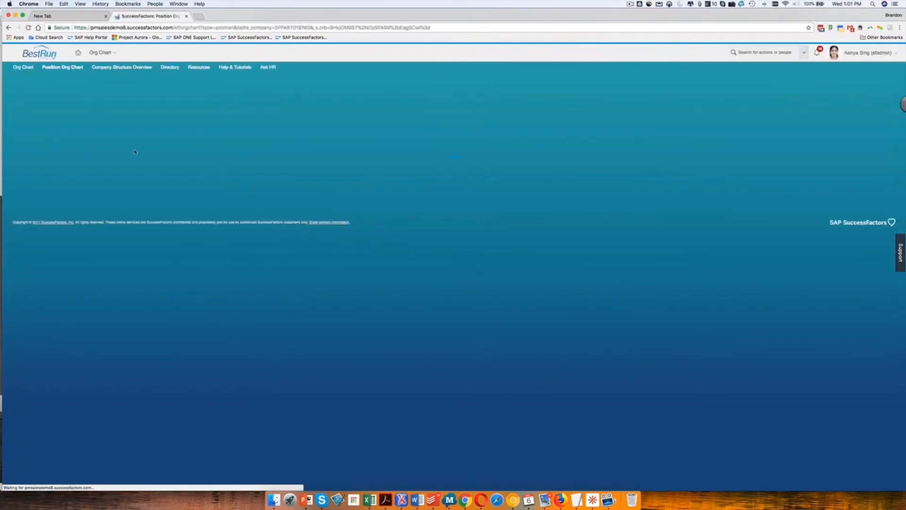
Step: Search the Position Org Chart for position 5000336 and select it from the results
{"action": "left_click", "coordinate": [122, 84]}
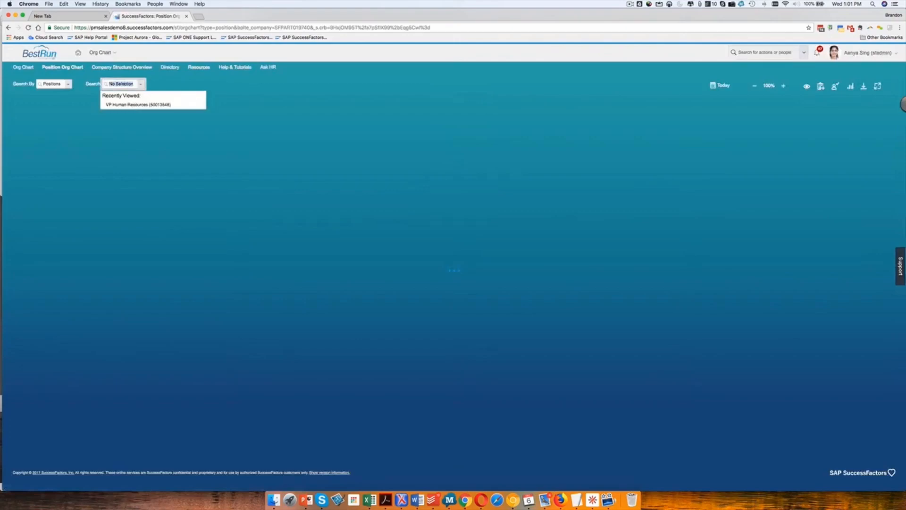
{"action": "left_click", "coordinate": [134, 104]}
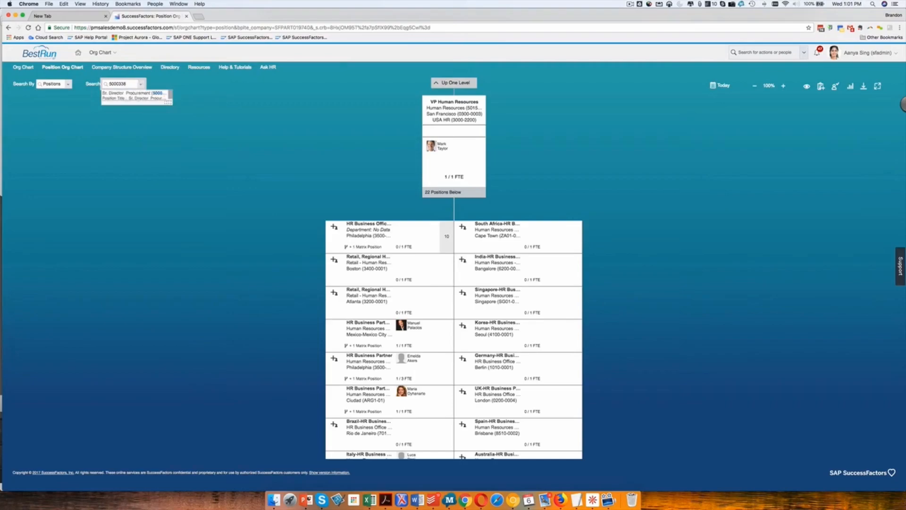
{"action": "key", "text": "Backspace"}
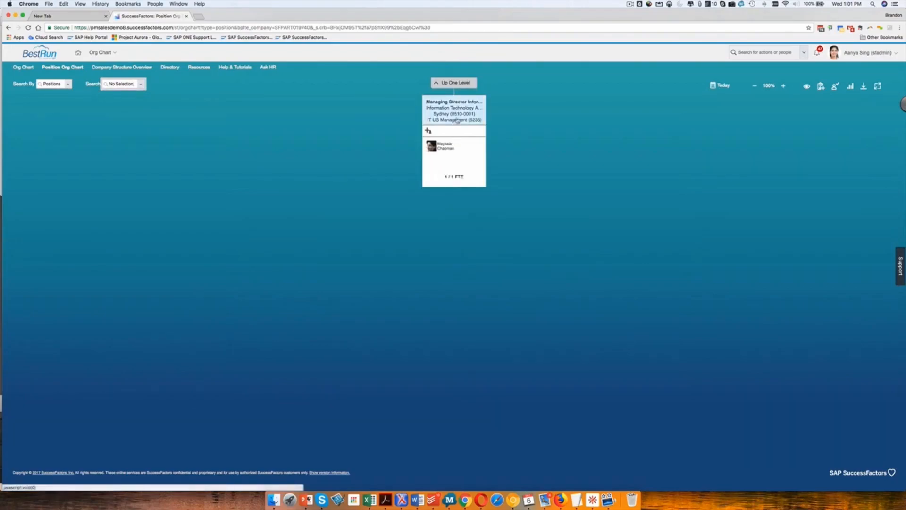
Step: Confirm position 5000336's cost center is IT US Management (5235), then view the incumbent's profile
{"action": "left_click", "coordinate": [454, 102]}
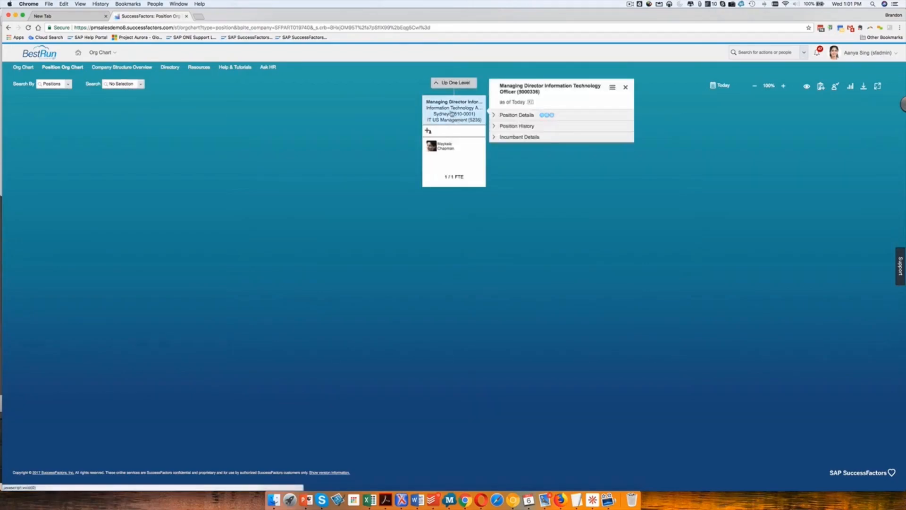
{"action": "left_click", "coordinate": [516, 115]}
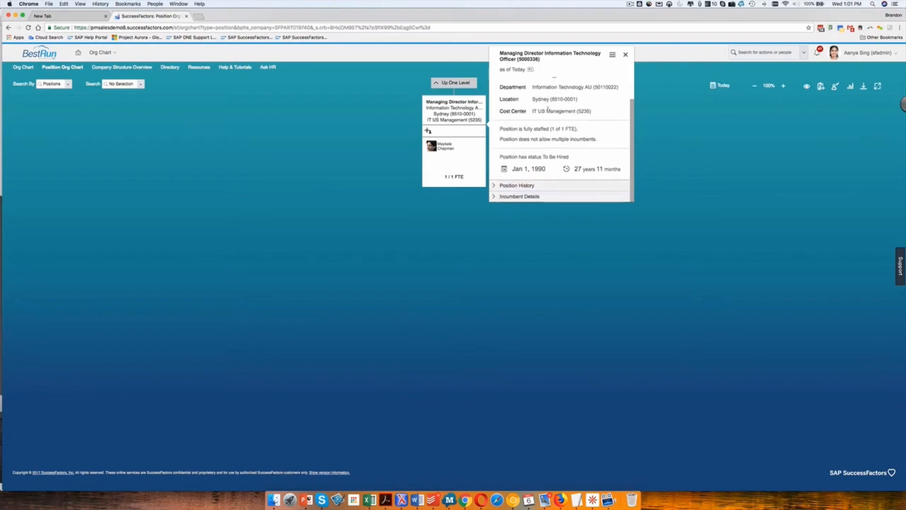
{"action": "mouse_move", "coordinate": [478, 161]}
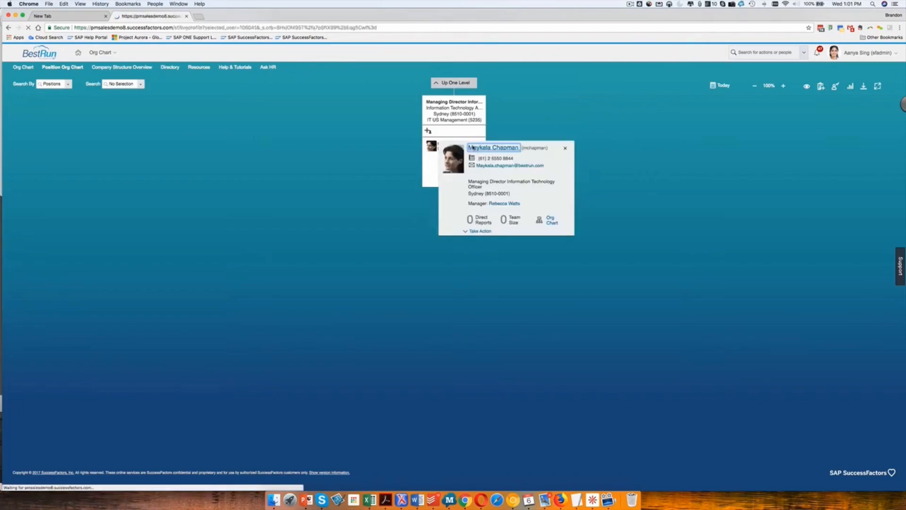
{"action": "left_click", "coordinate": [493, 148]}
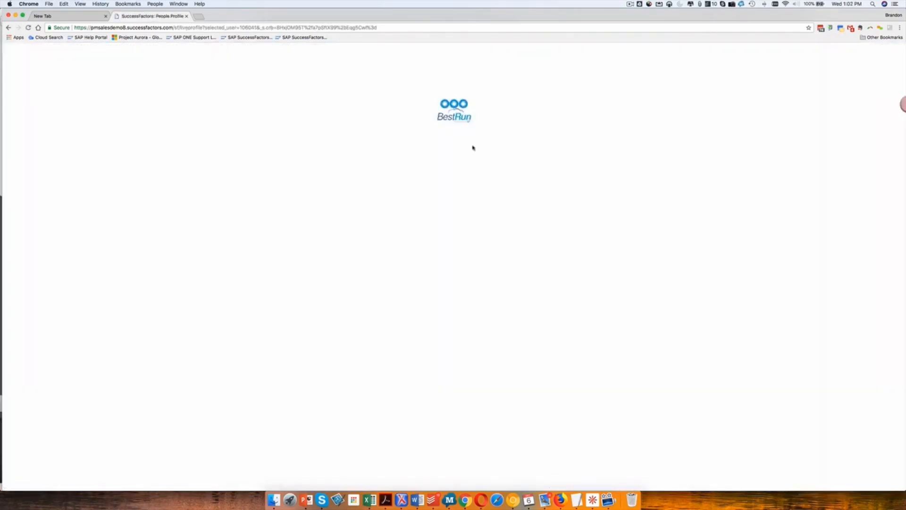